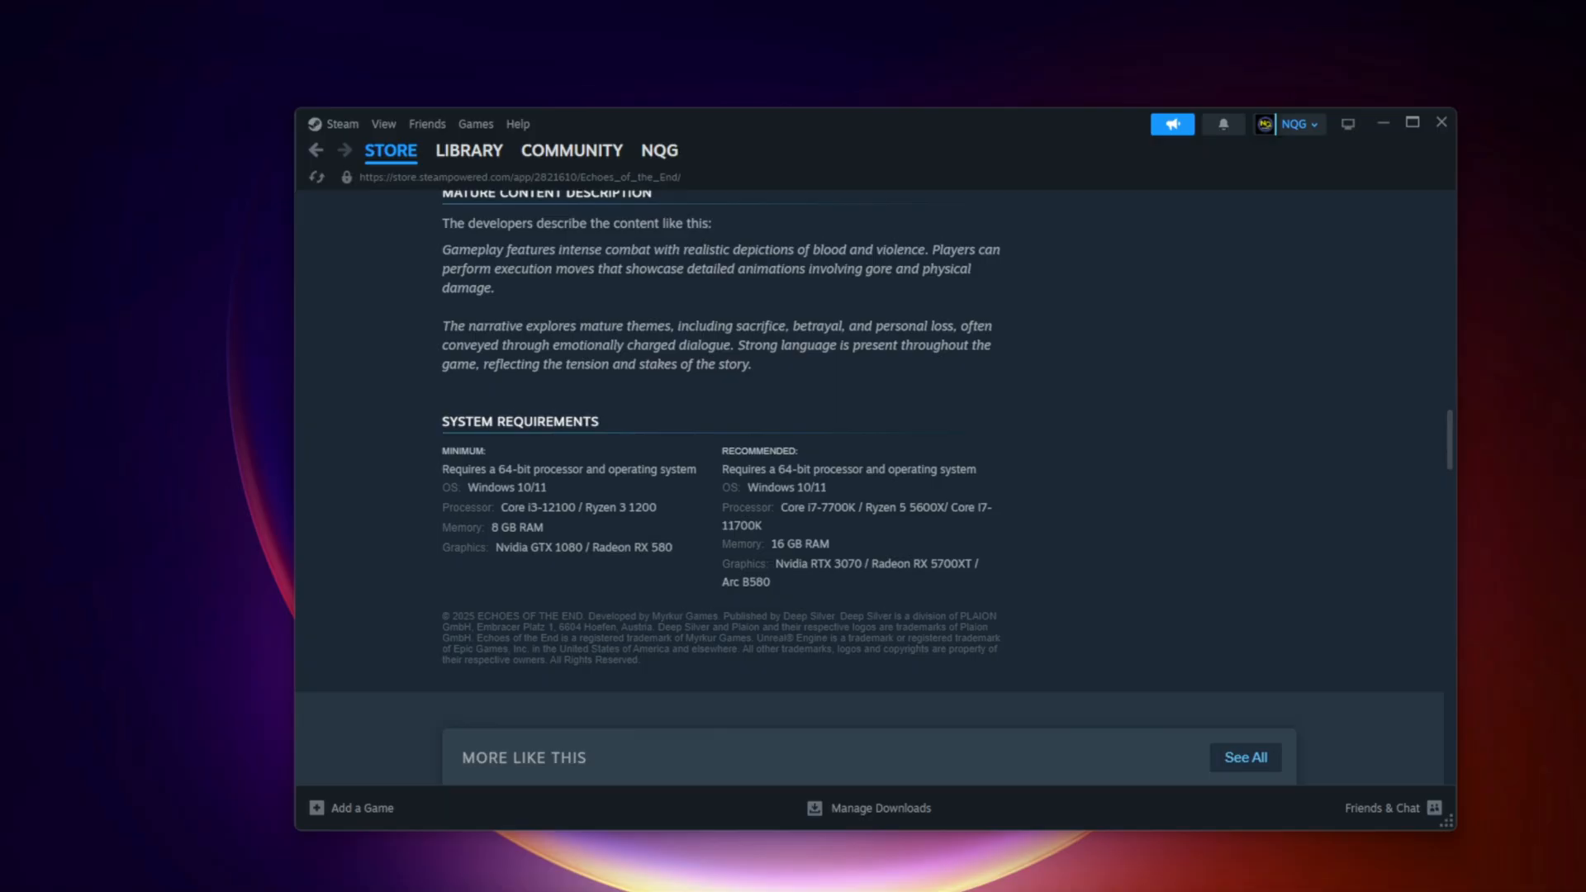
Step: Enable Fortnite's Additional Command Line Arguments in the Epic Games launcher settings
click(469, 150)
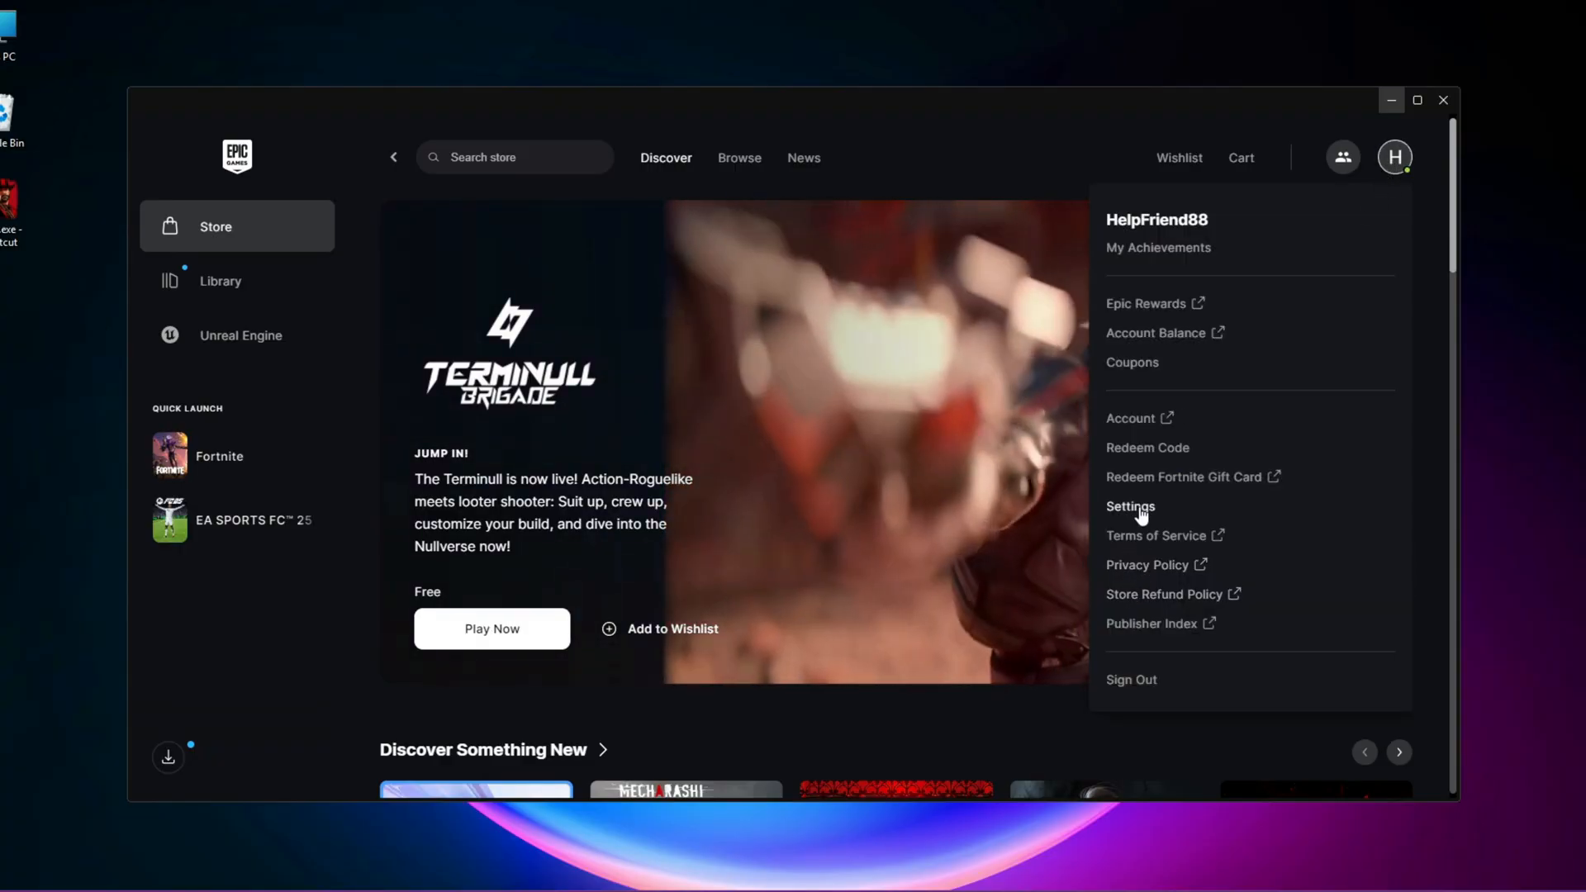
click(1130, 505)
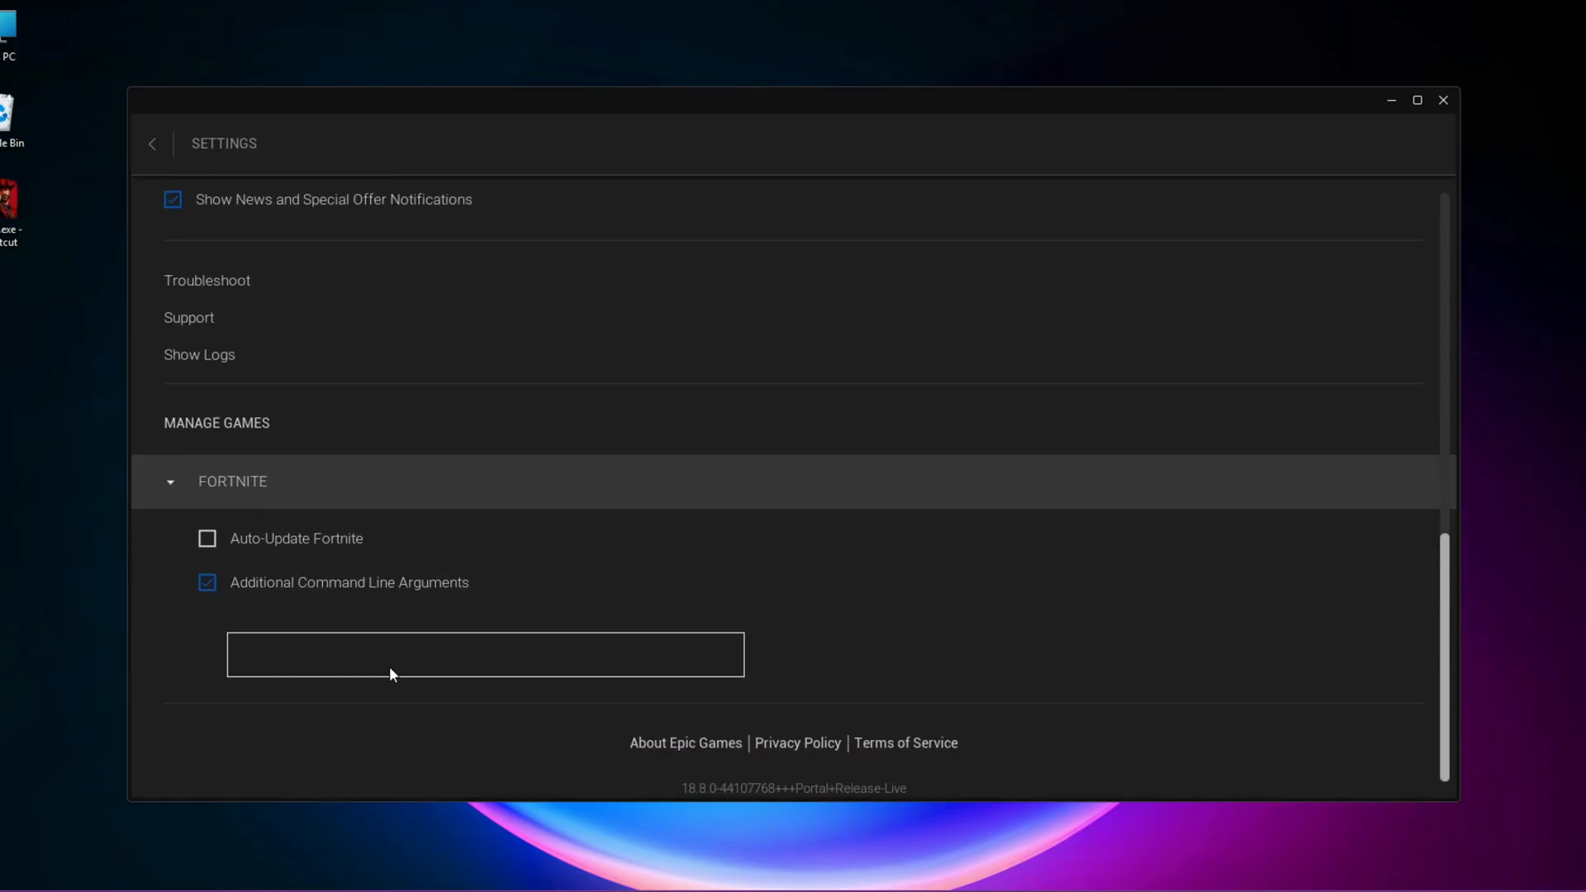
click(486, 653)
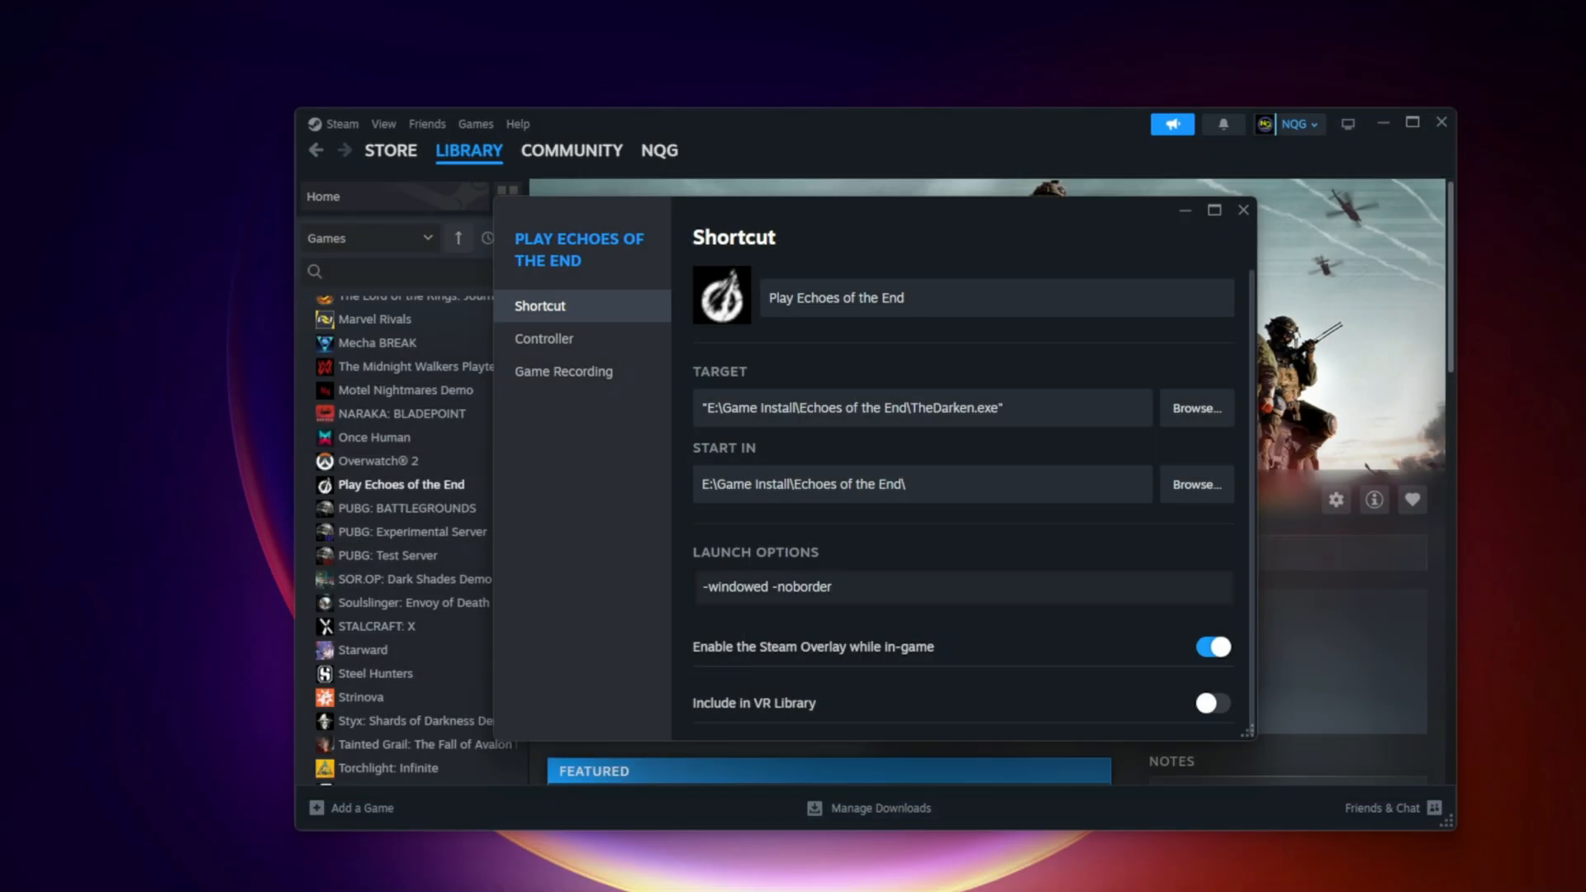
Step: Append -dx11 to the Echoes of the End launch options after -windowed -noborder
text(-)
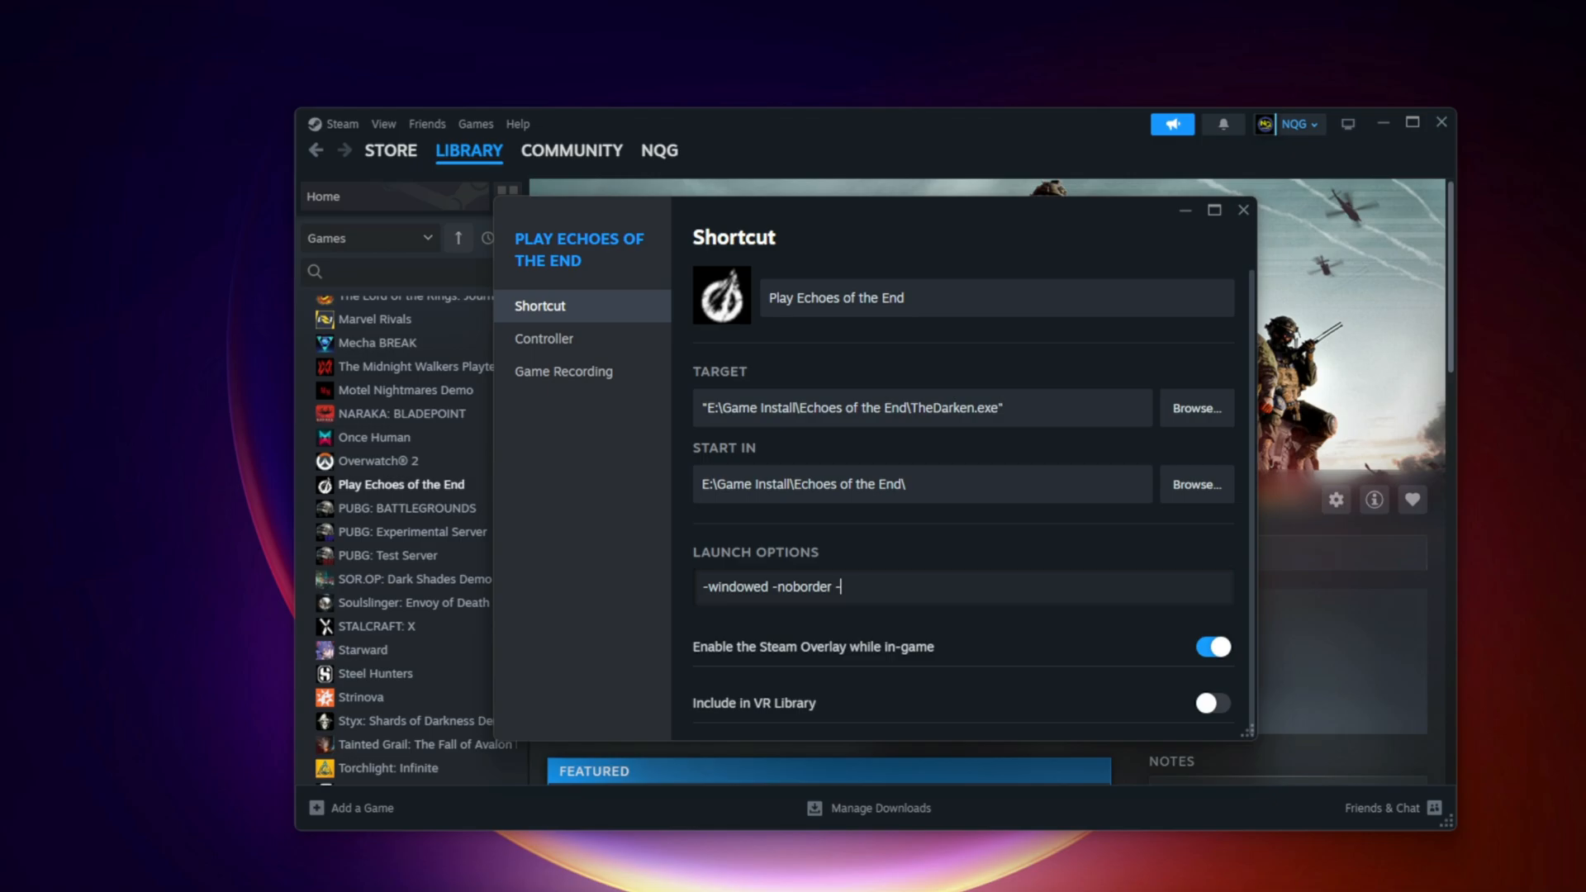
text(dx)
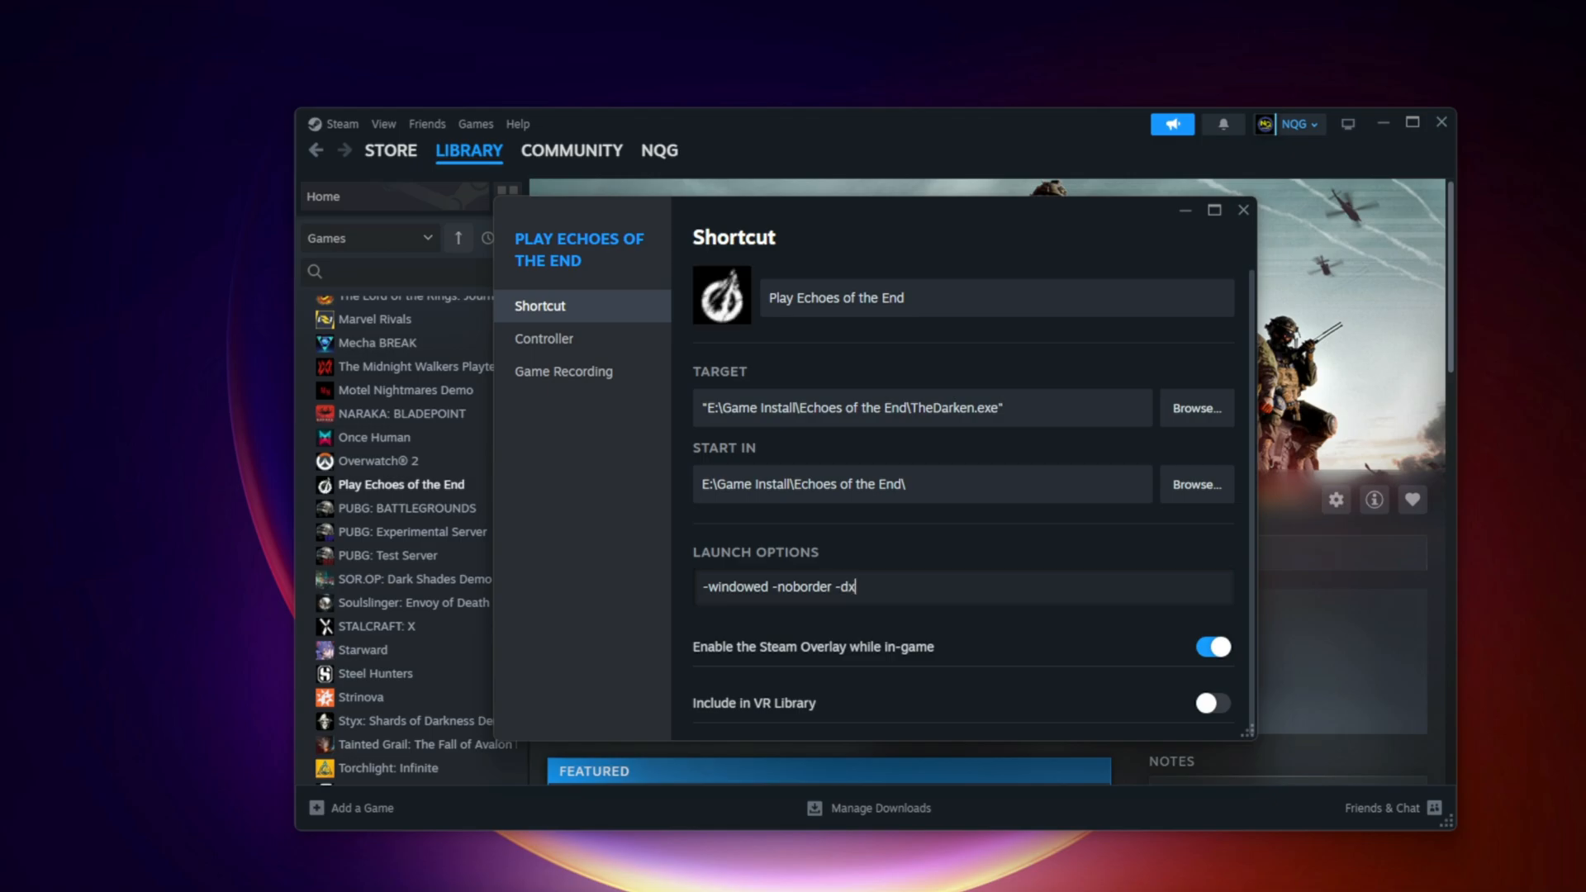
text(11)
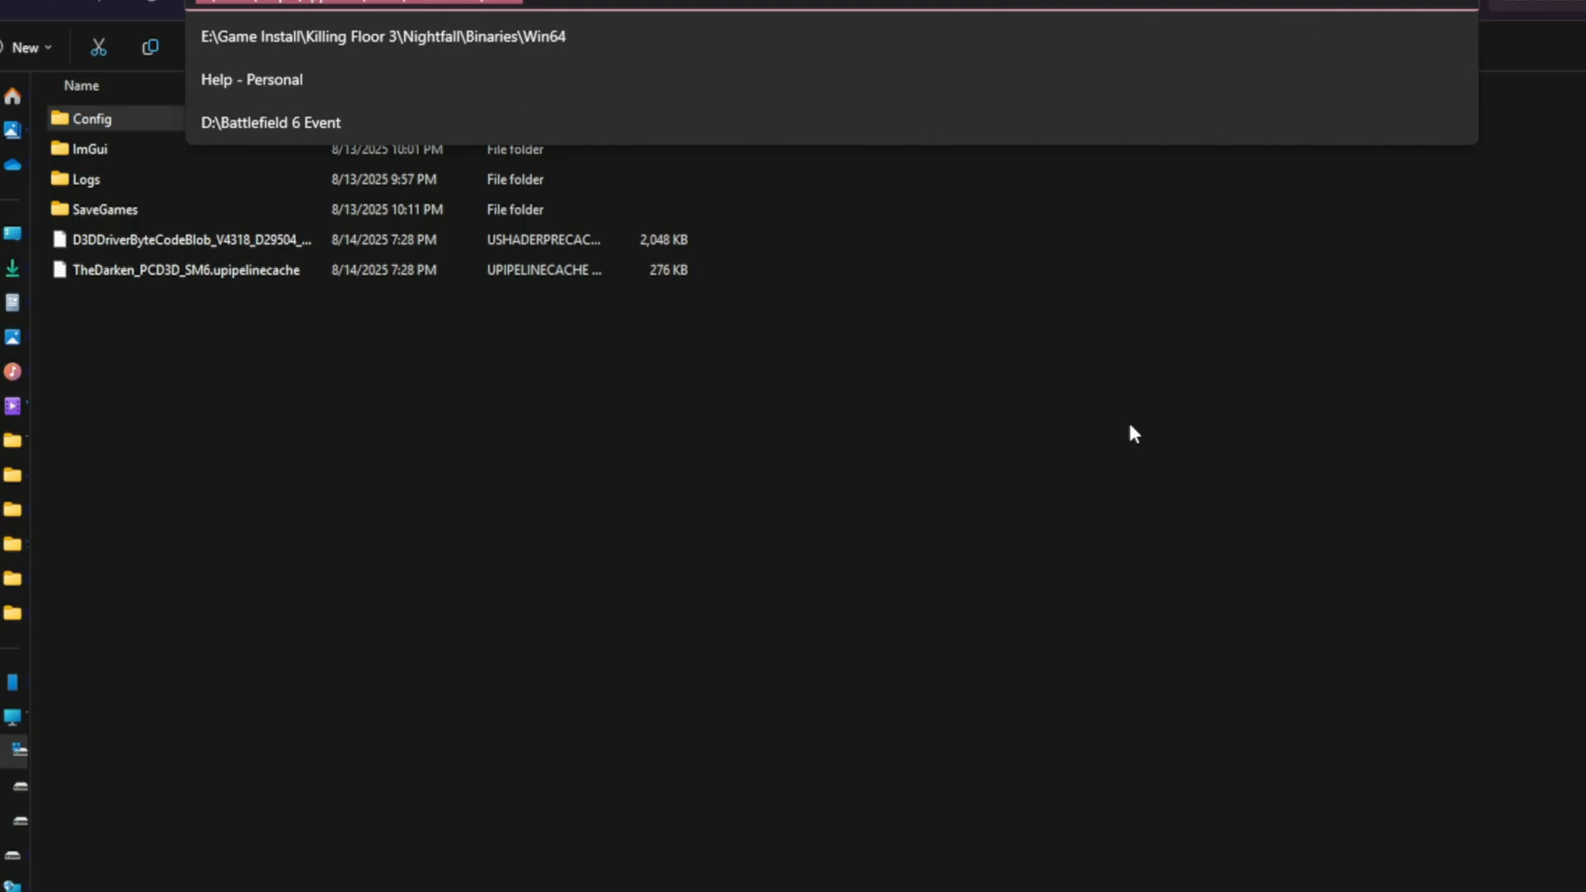
mouse_move(665, 424)
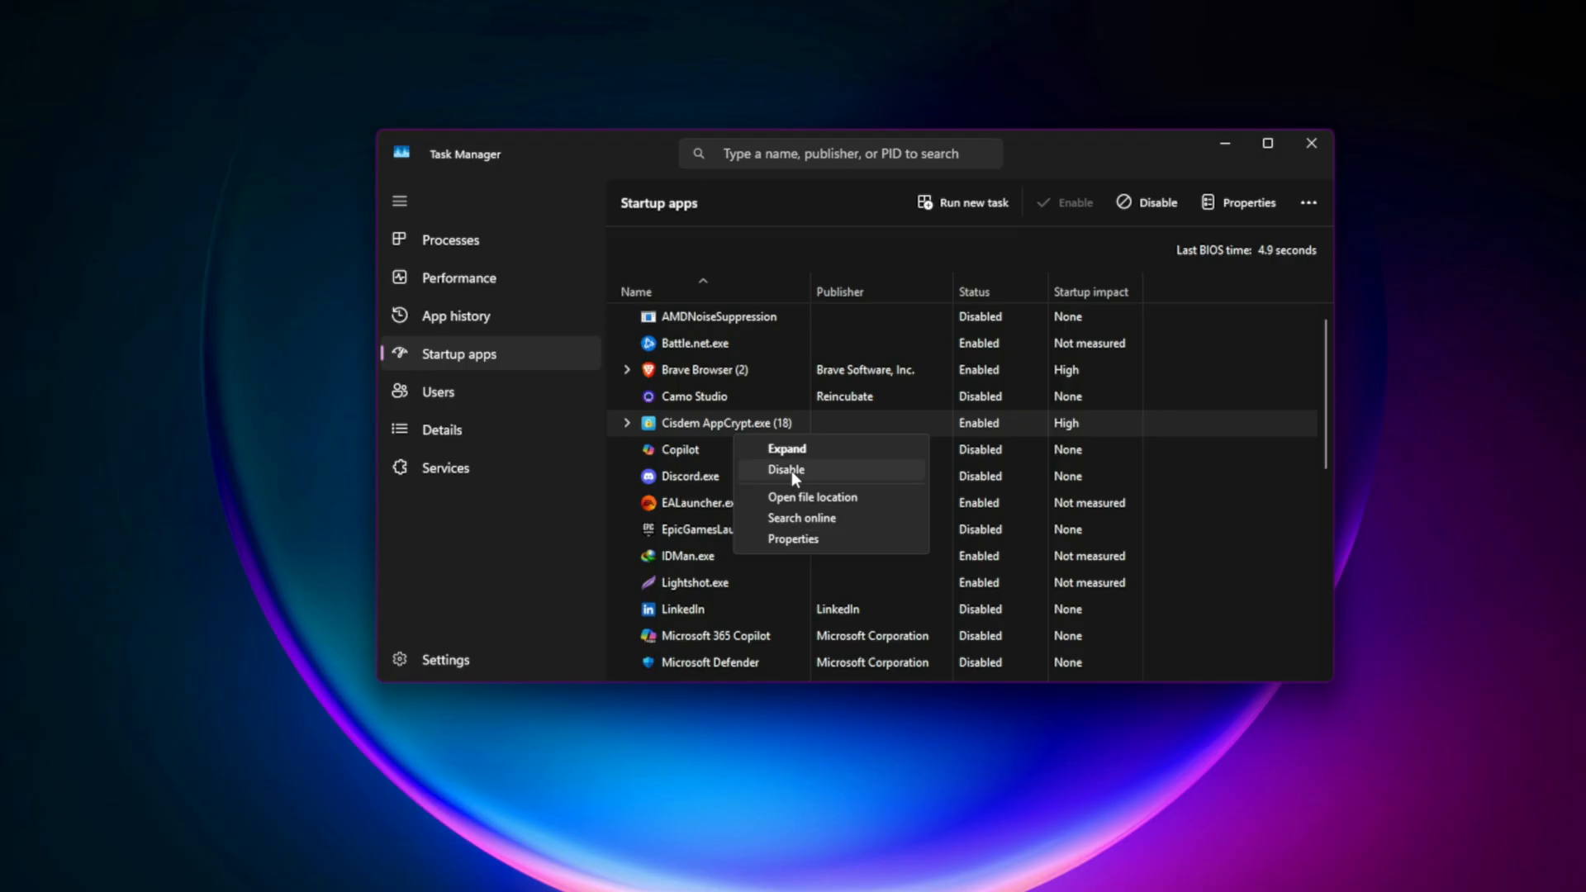
Step: Disable Cisdem AppCrypt.exe in Task Manager's Startup apps
click(450, 239)
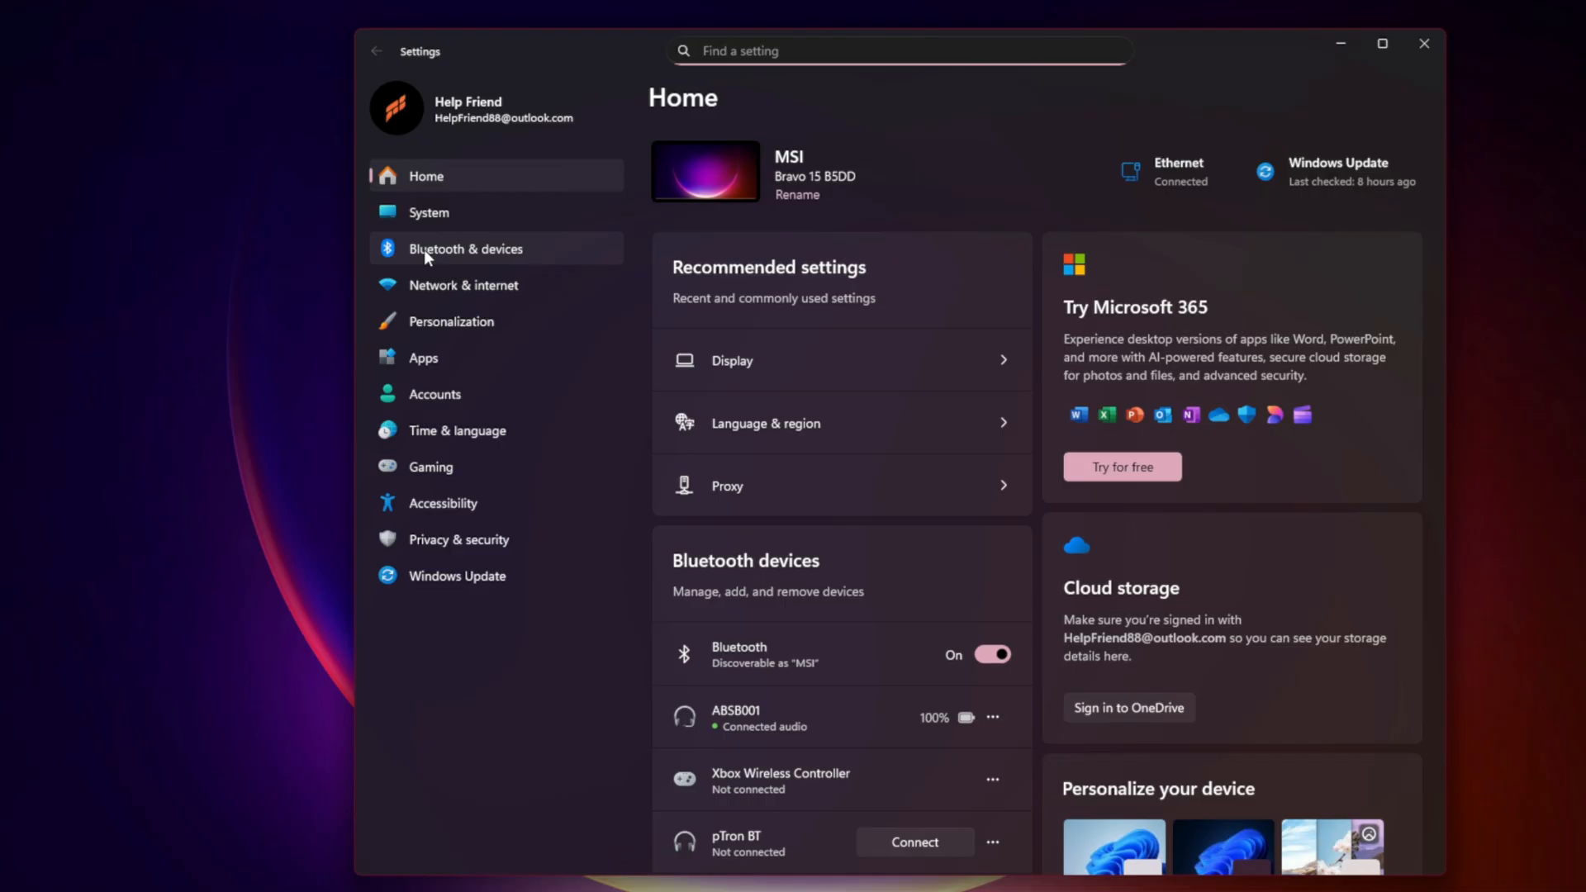
Step: Navigate Settings to System > Display > Graphics for per-app custom graphics settings
click(428, 211)
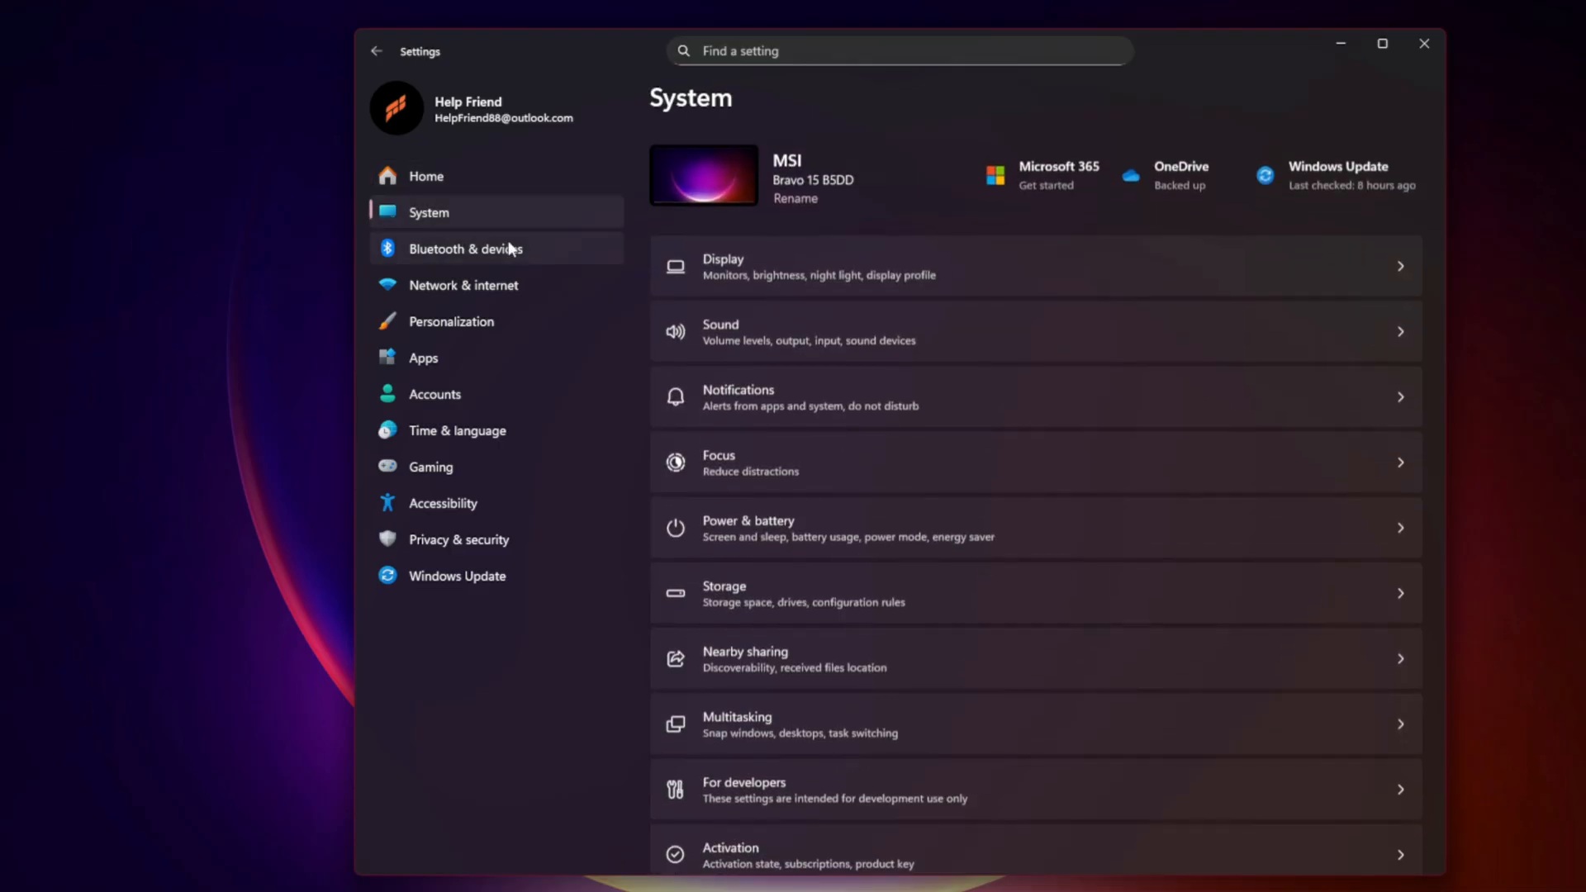
click(1032, 265)
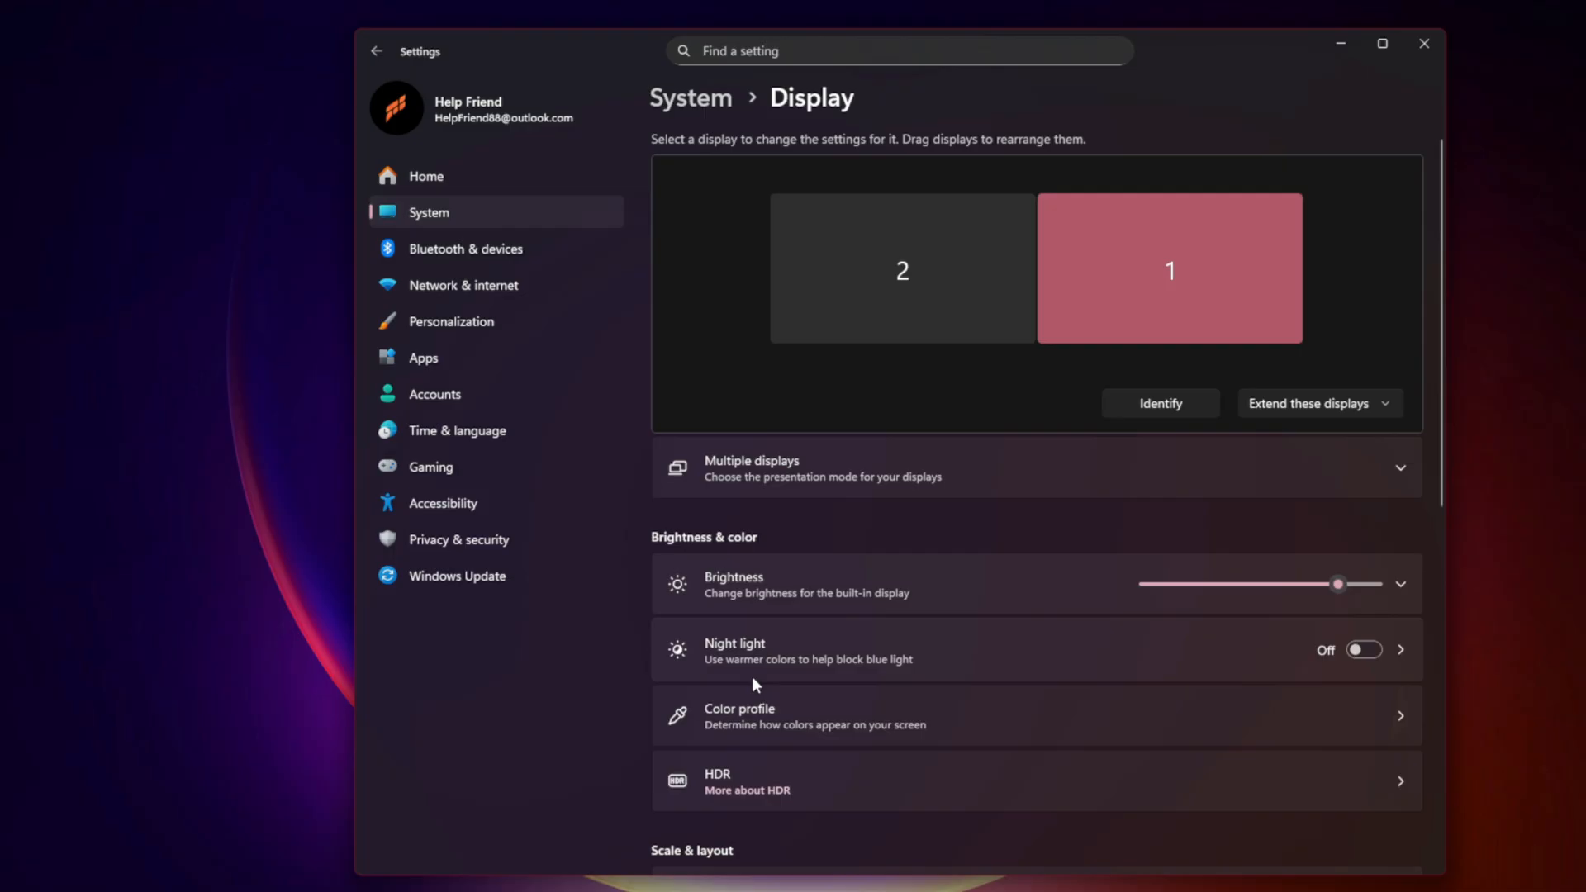
scroll(down, 3)
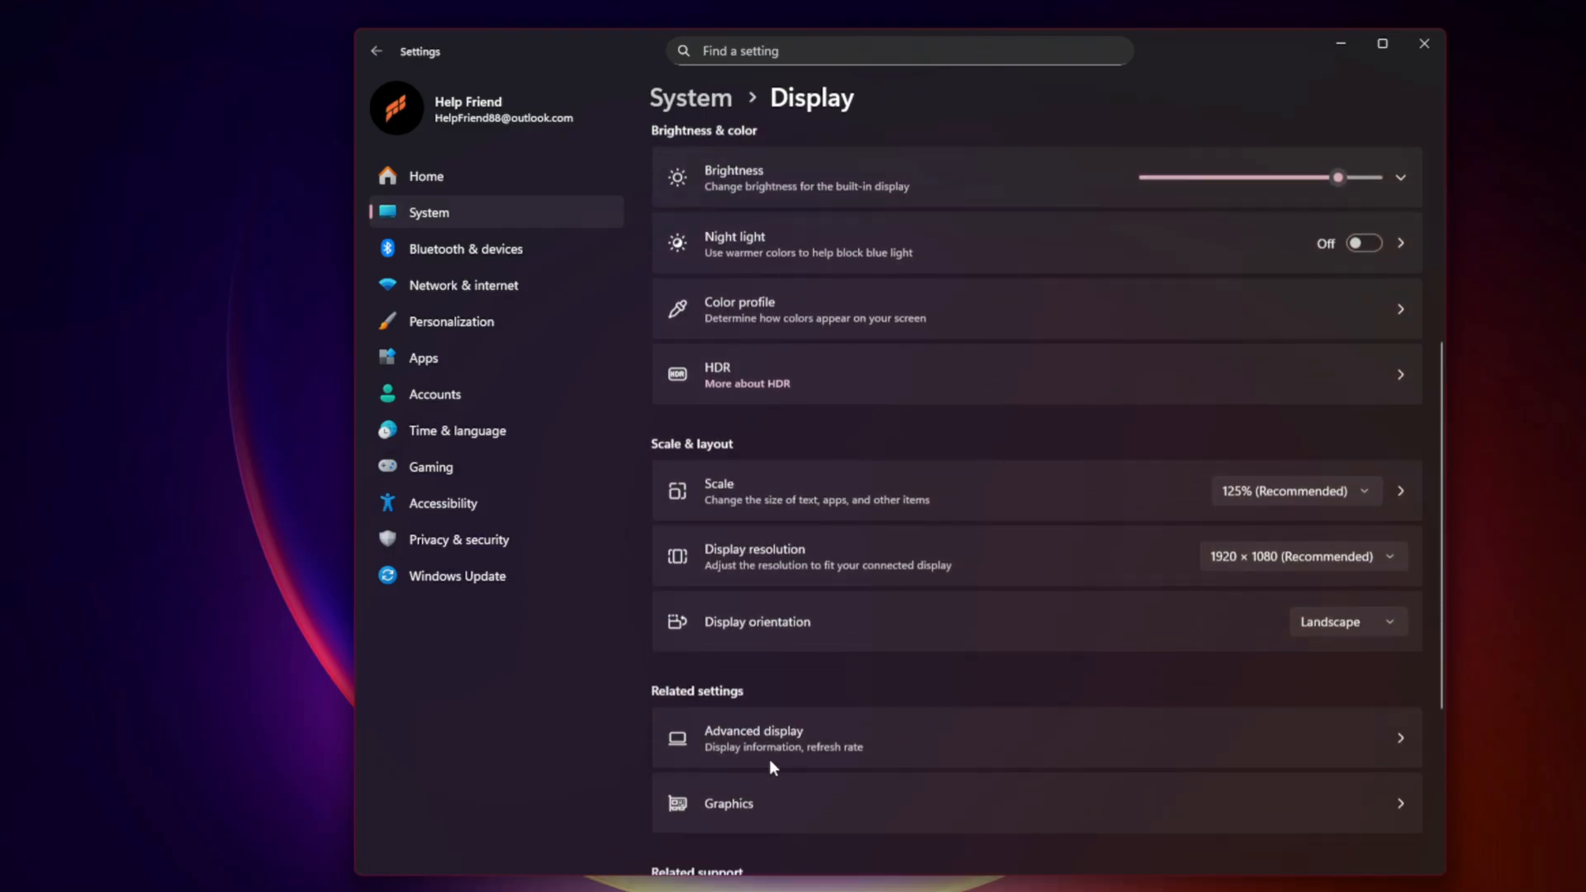
click(729, 802)
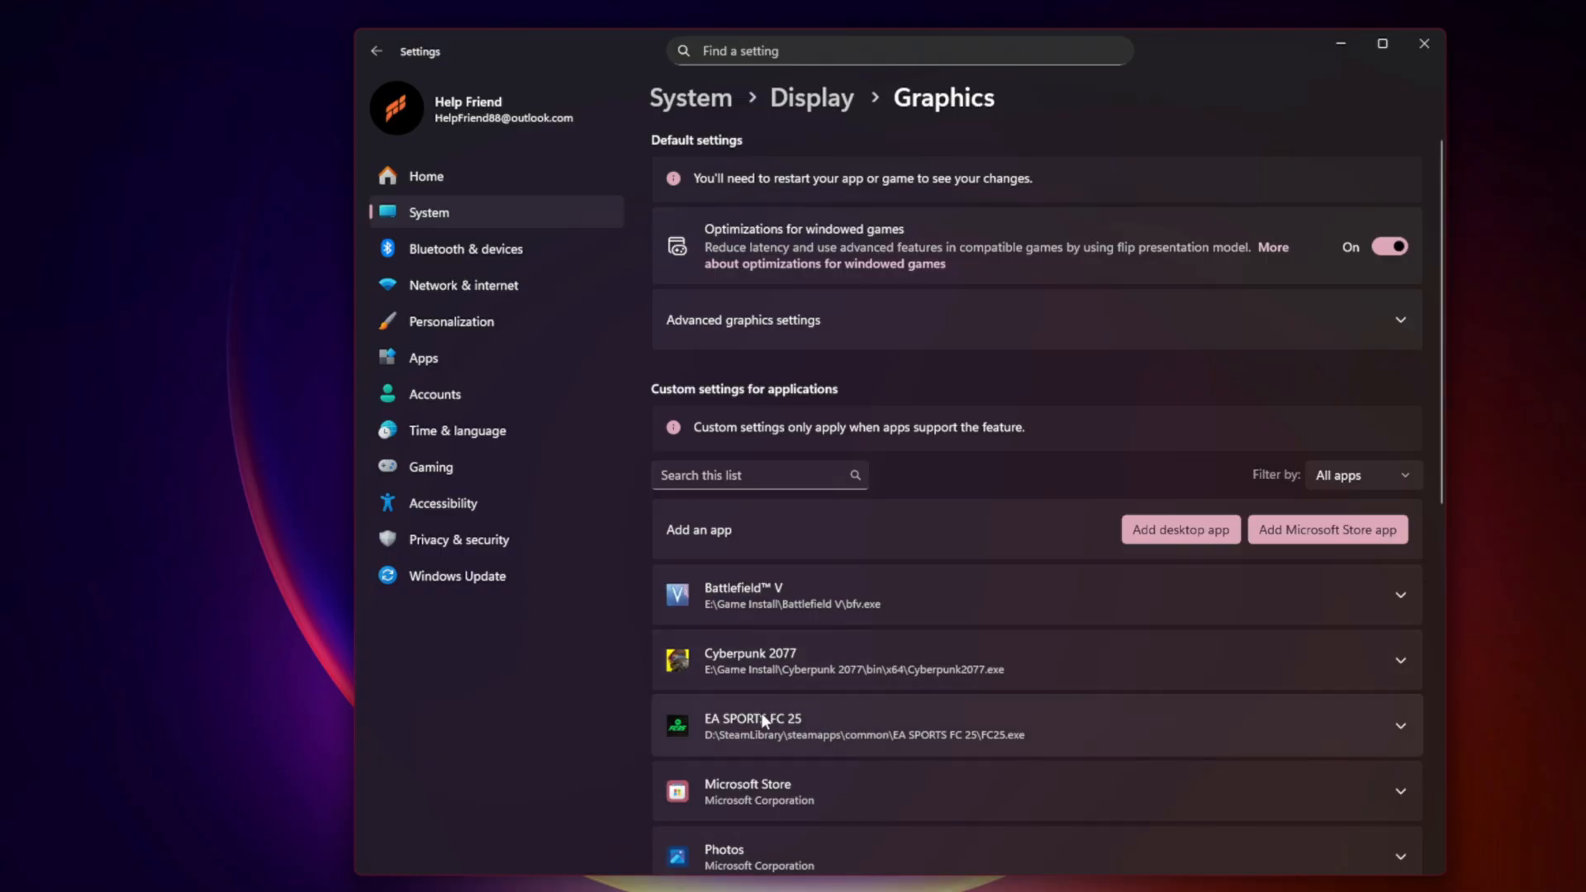
mouse_move(763, 721)
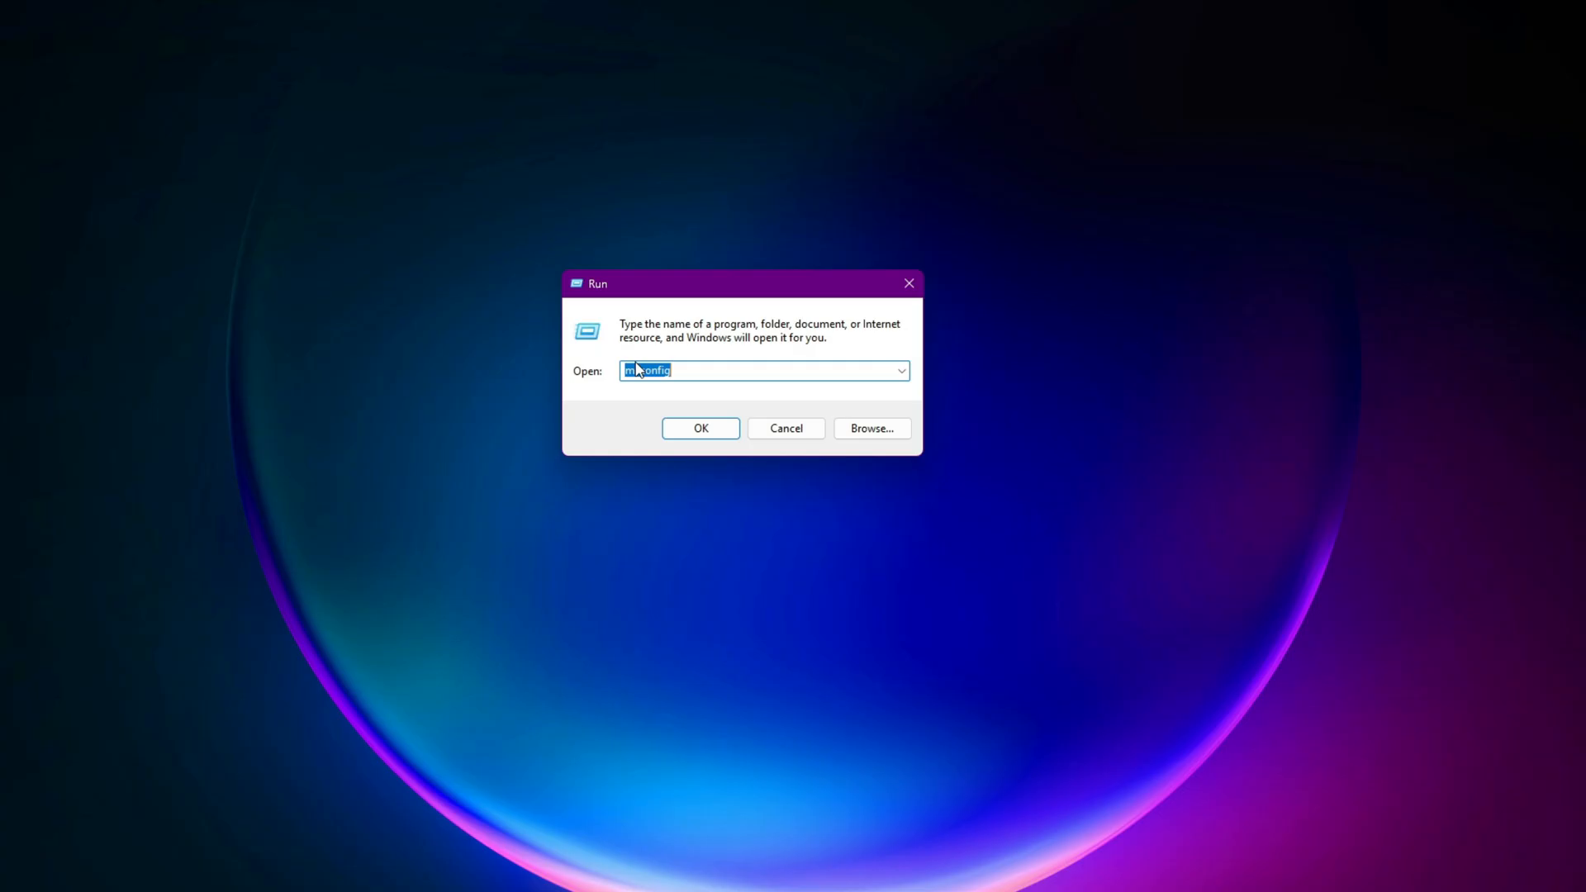
Step: Reach the Virtual Memory dialog through System Properties' Advanced performance options
click(700, 428)
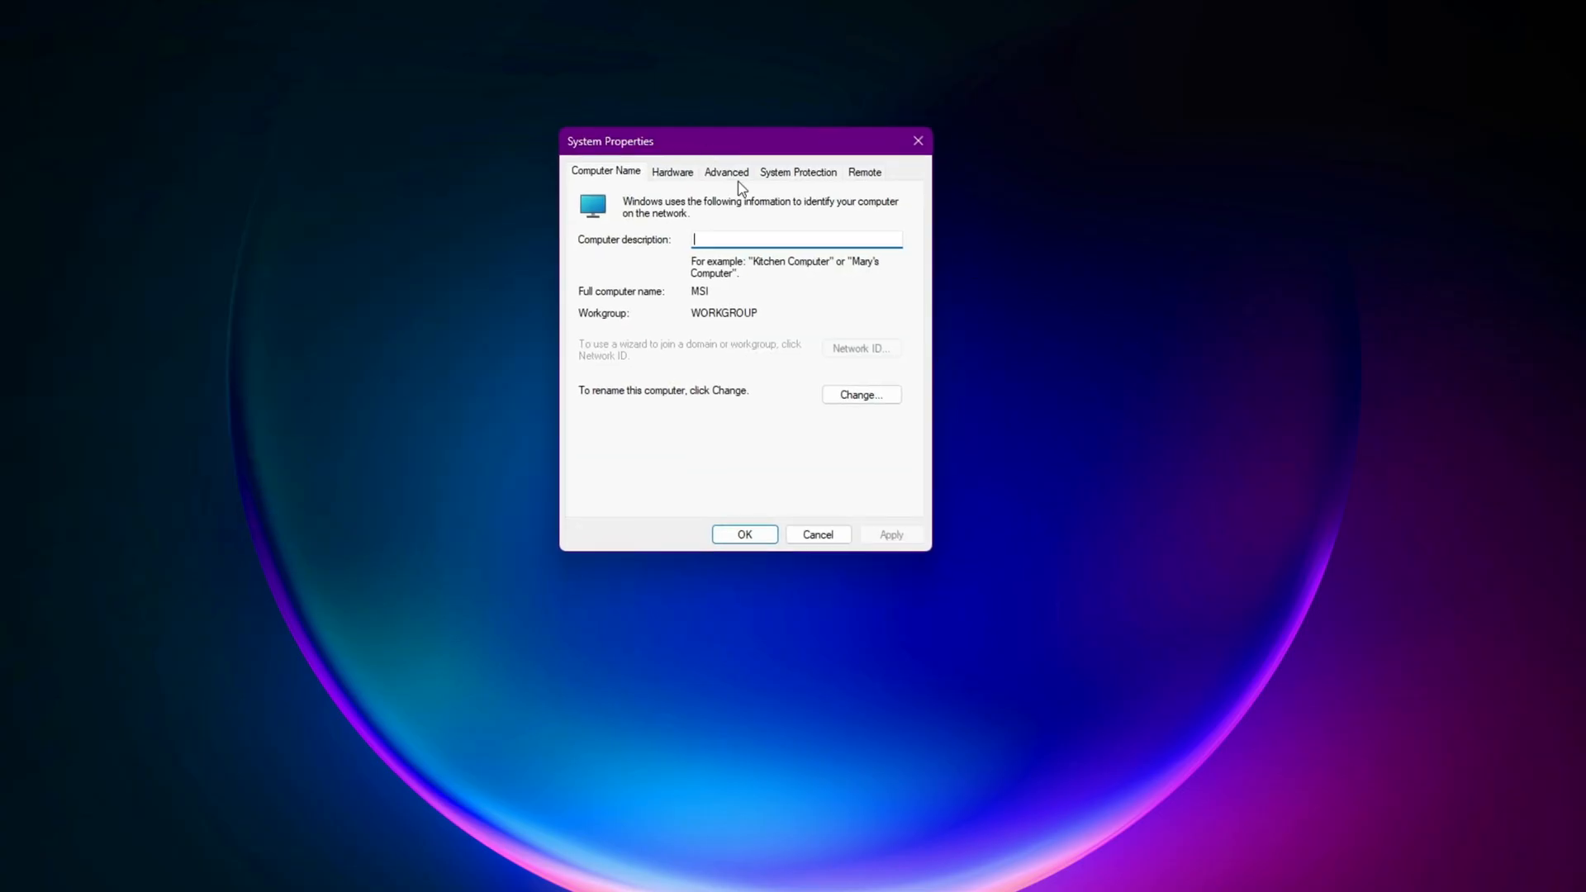
click(725, 171)
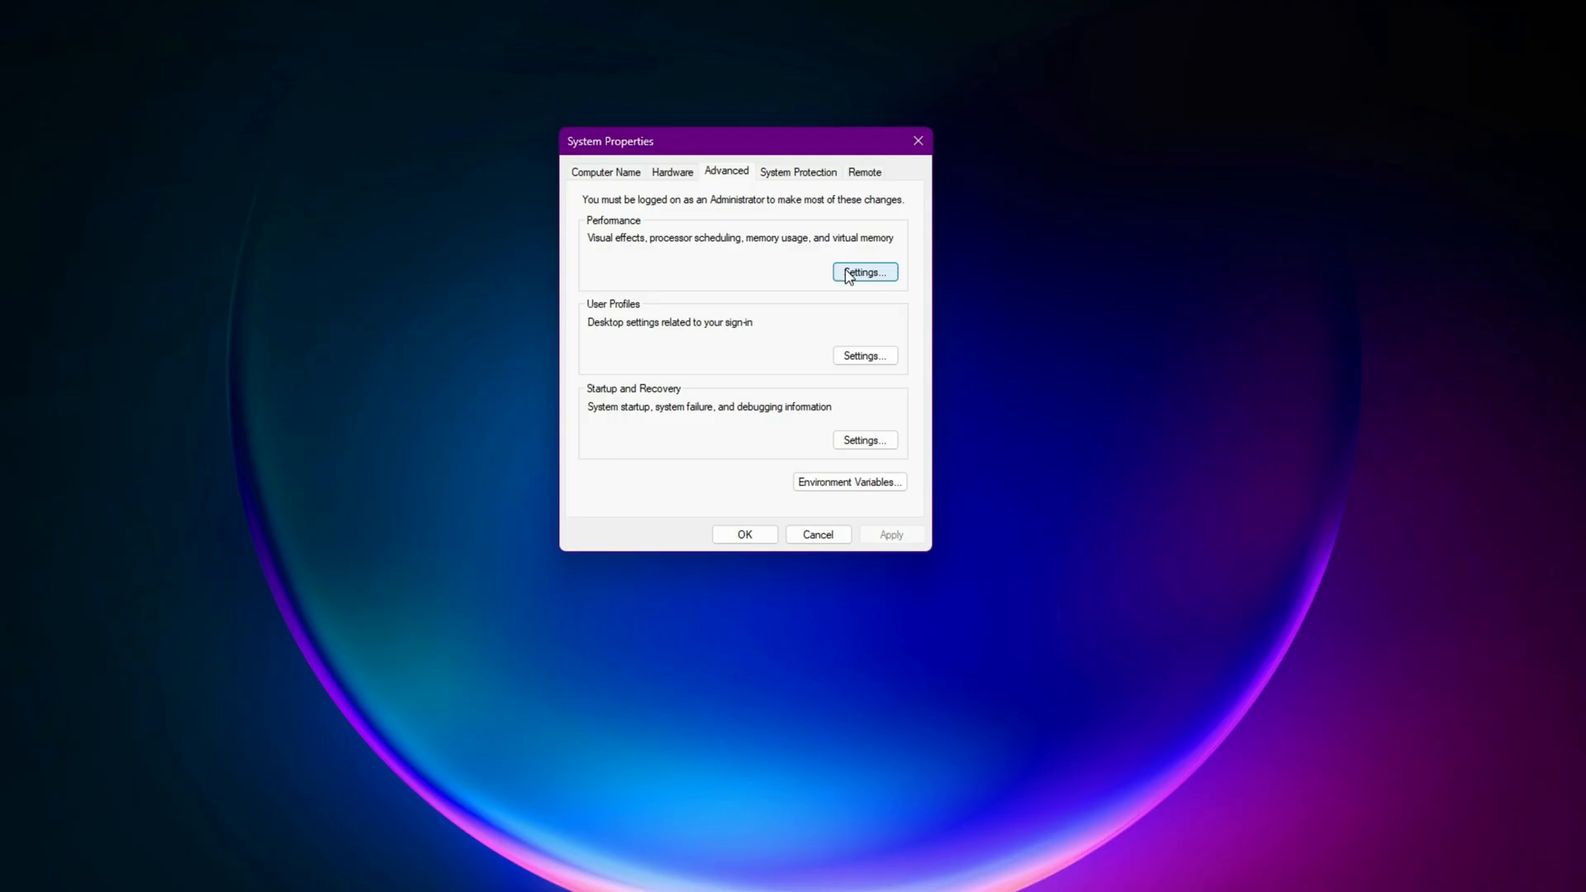
click(862, 272)
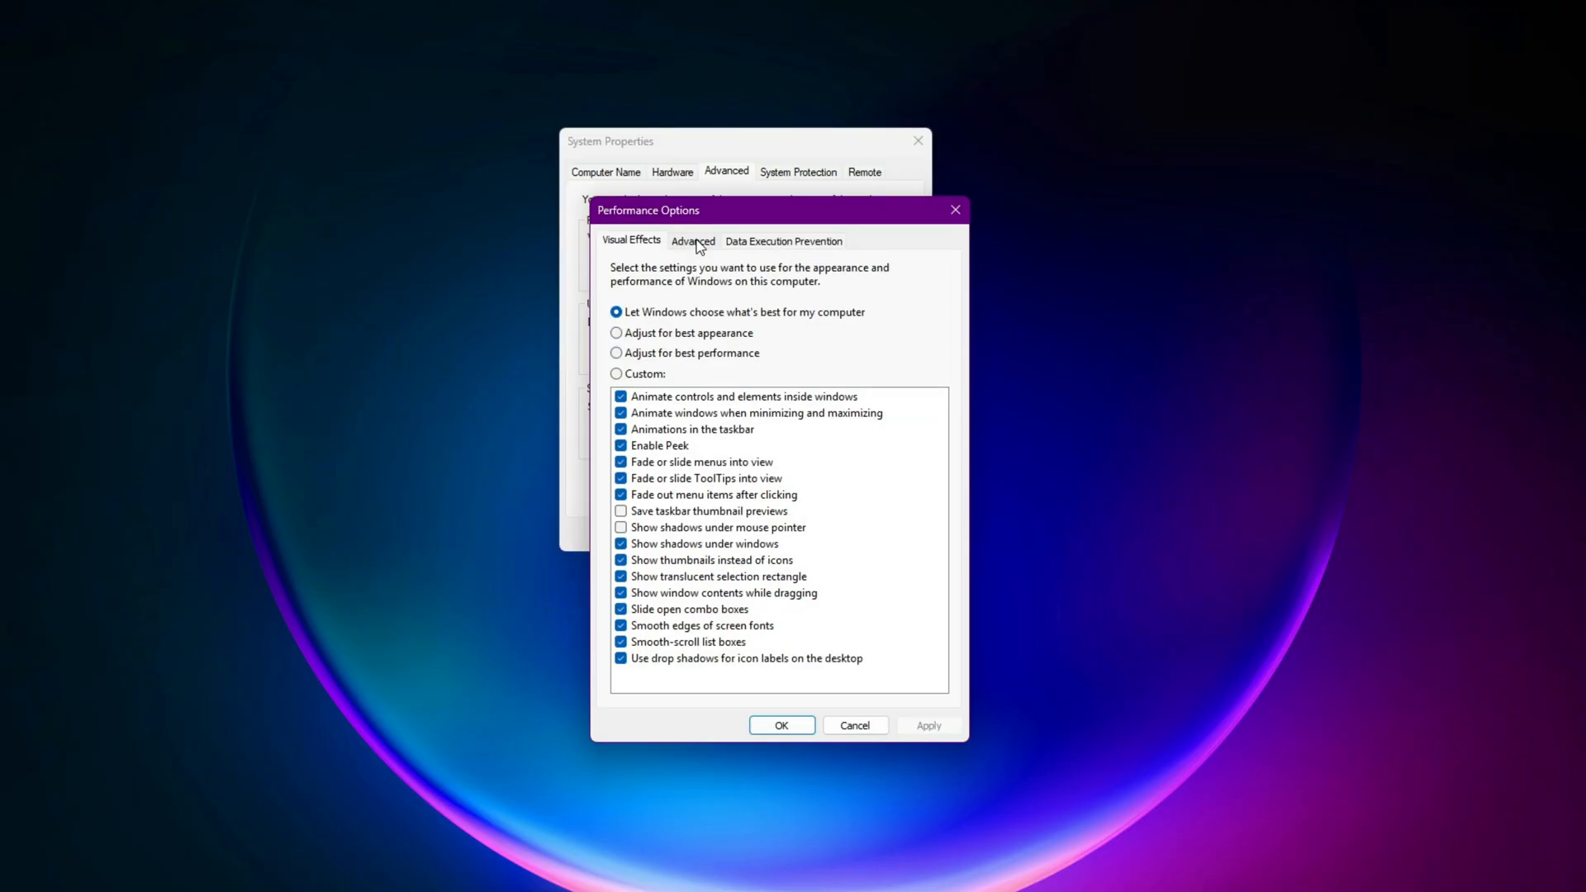
click(693, 240)
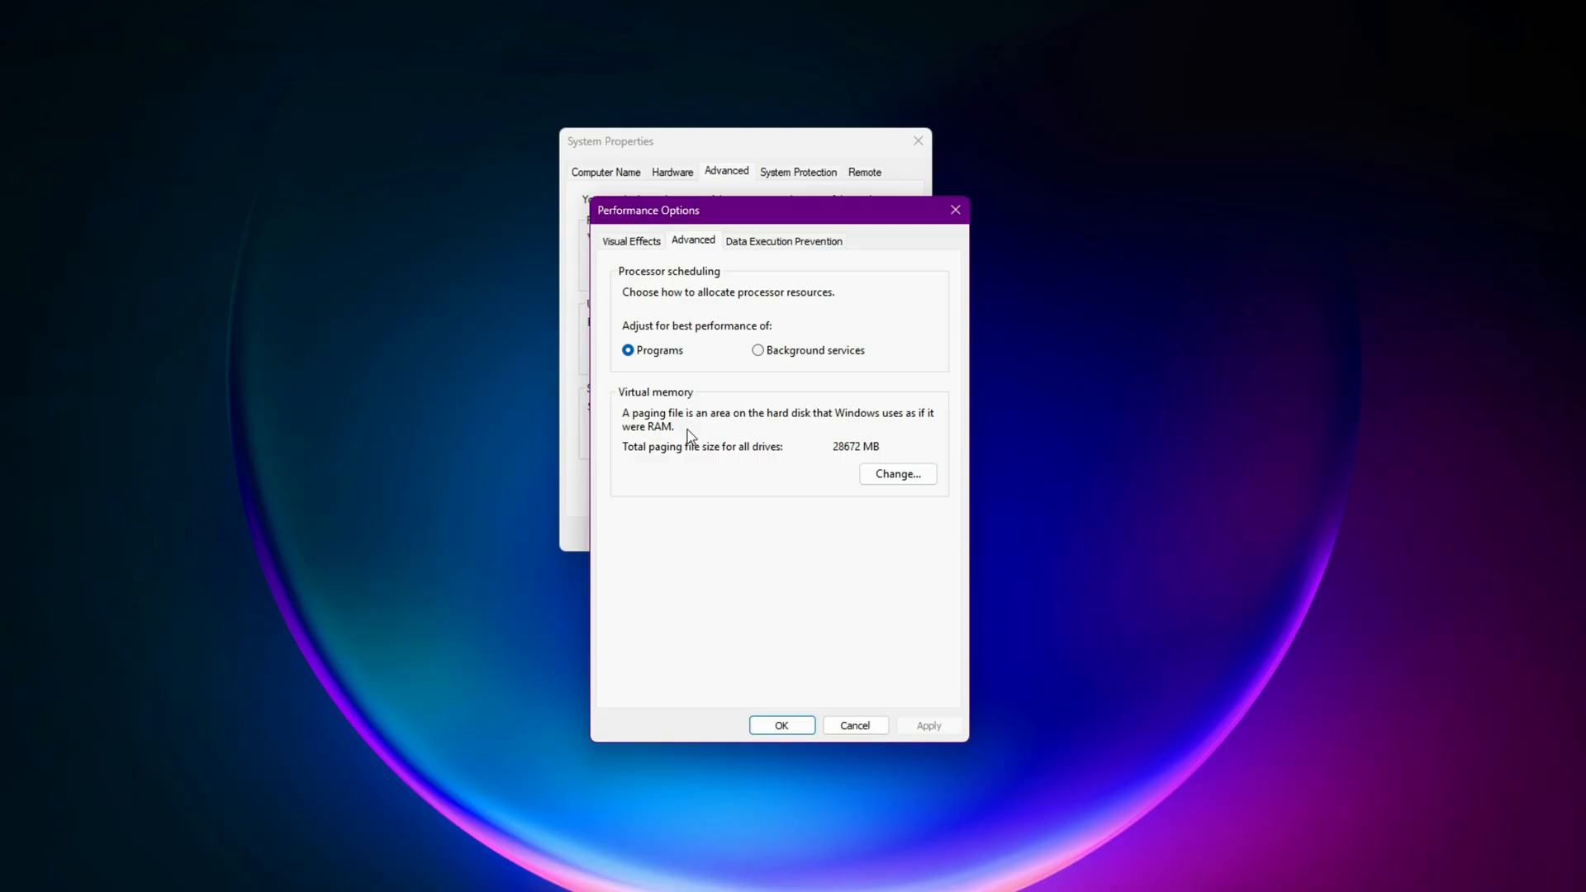
click(896, 474)
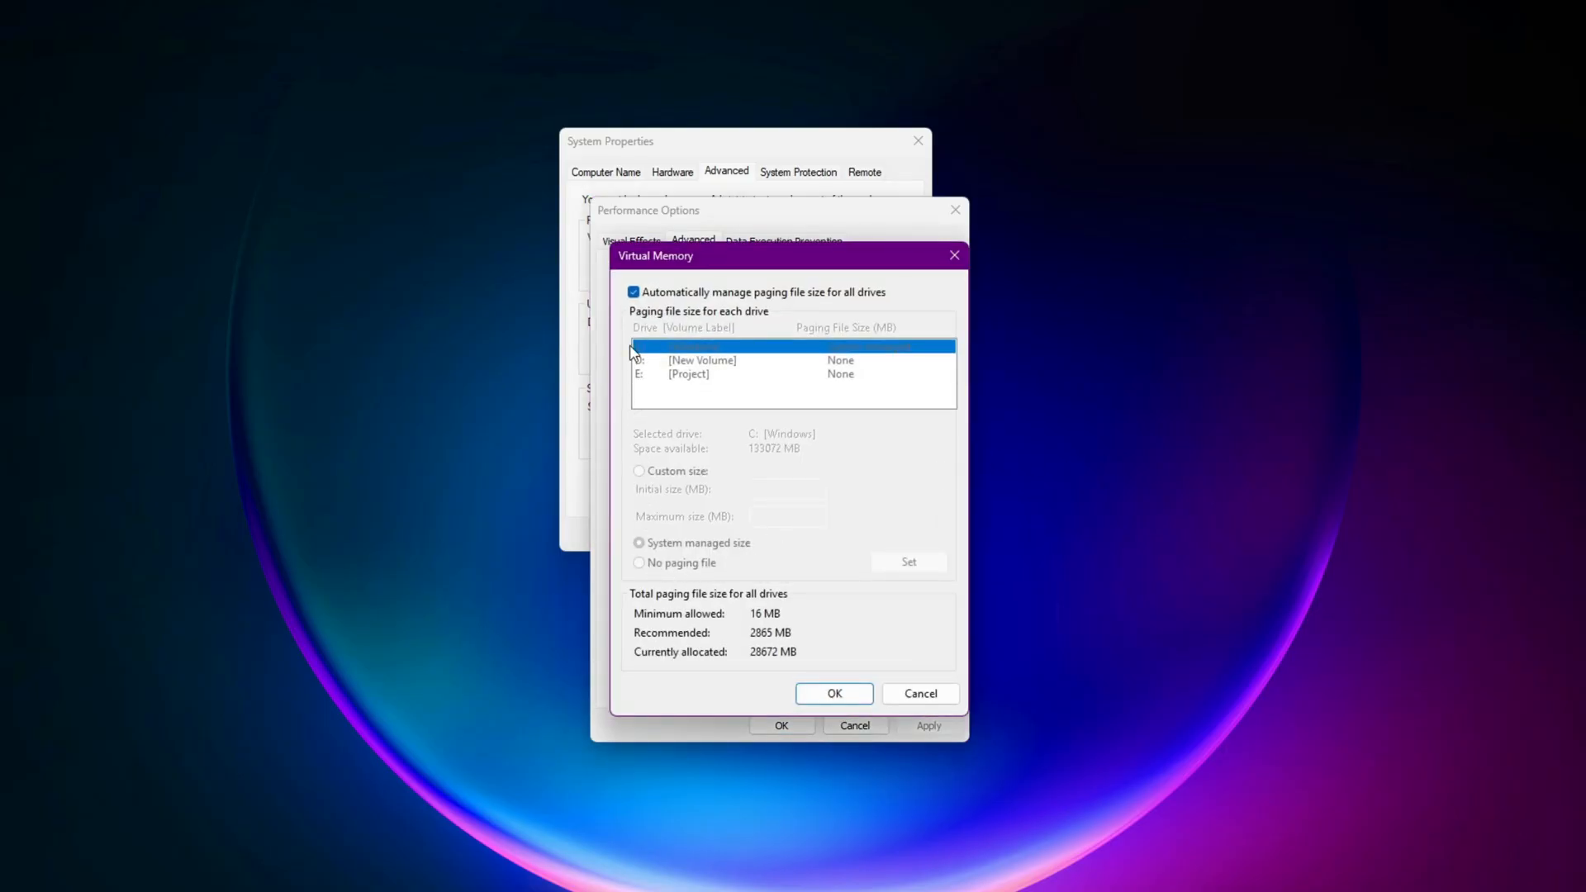
Step: Set drive C: to a custom paging file of 4096 MB initial and 8192 MB maximum
click(634, 292)
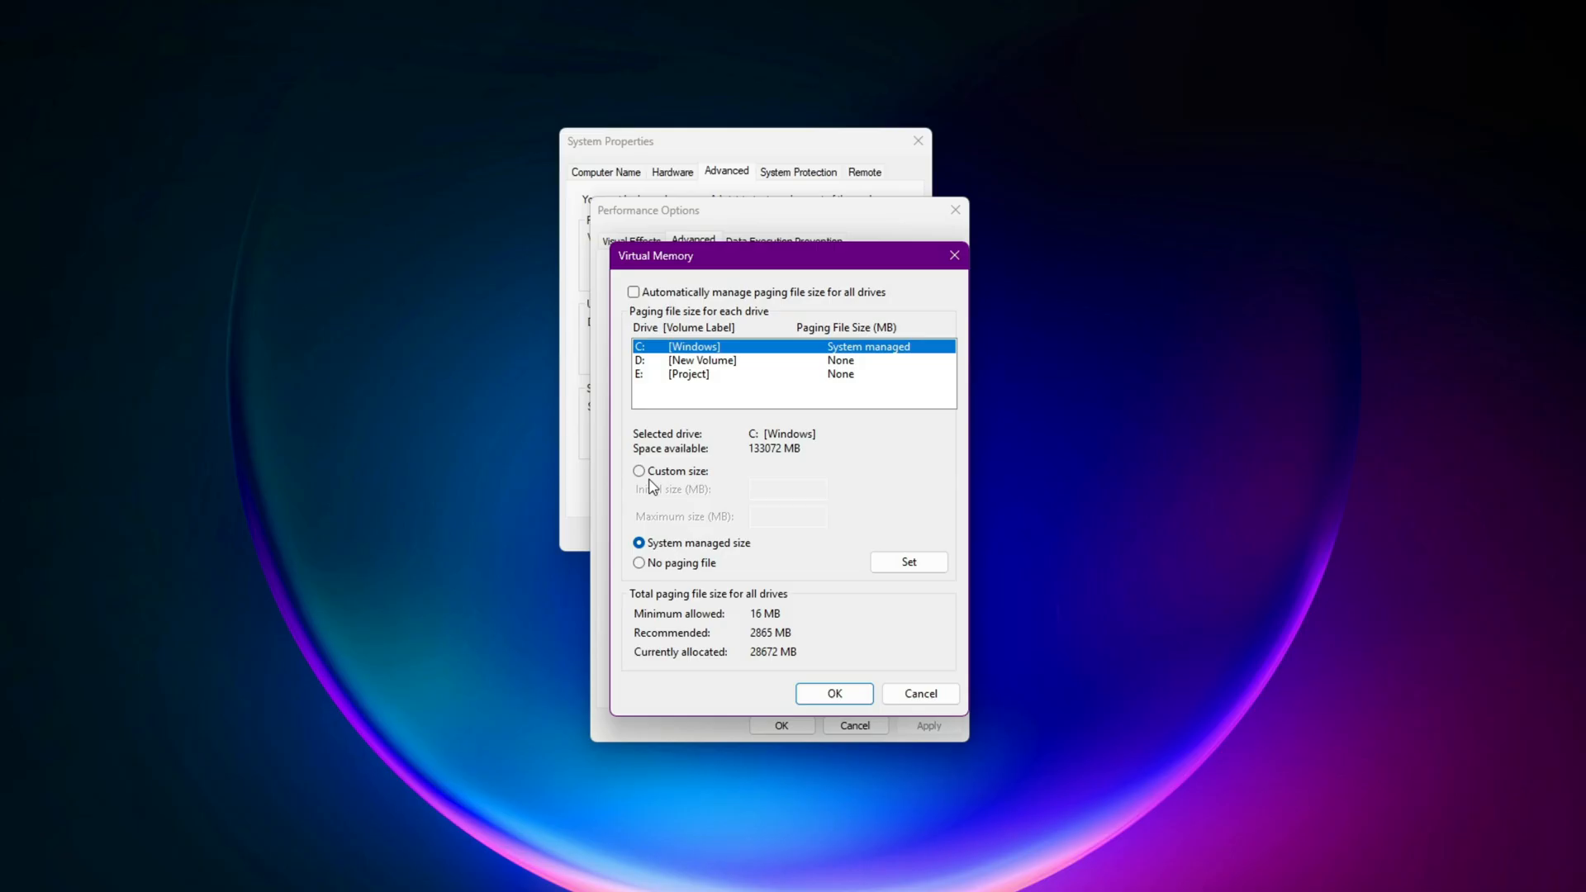
click(639, 472)
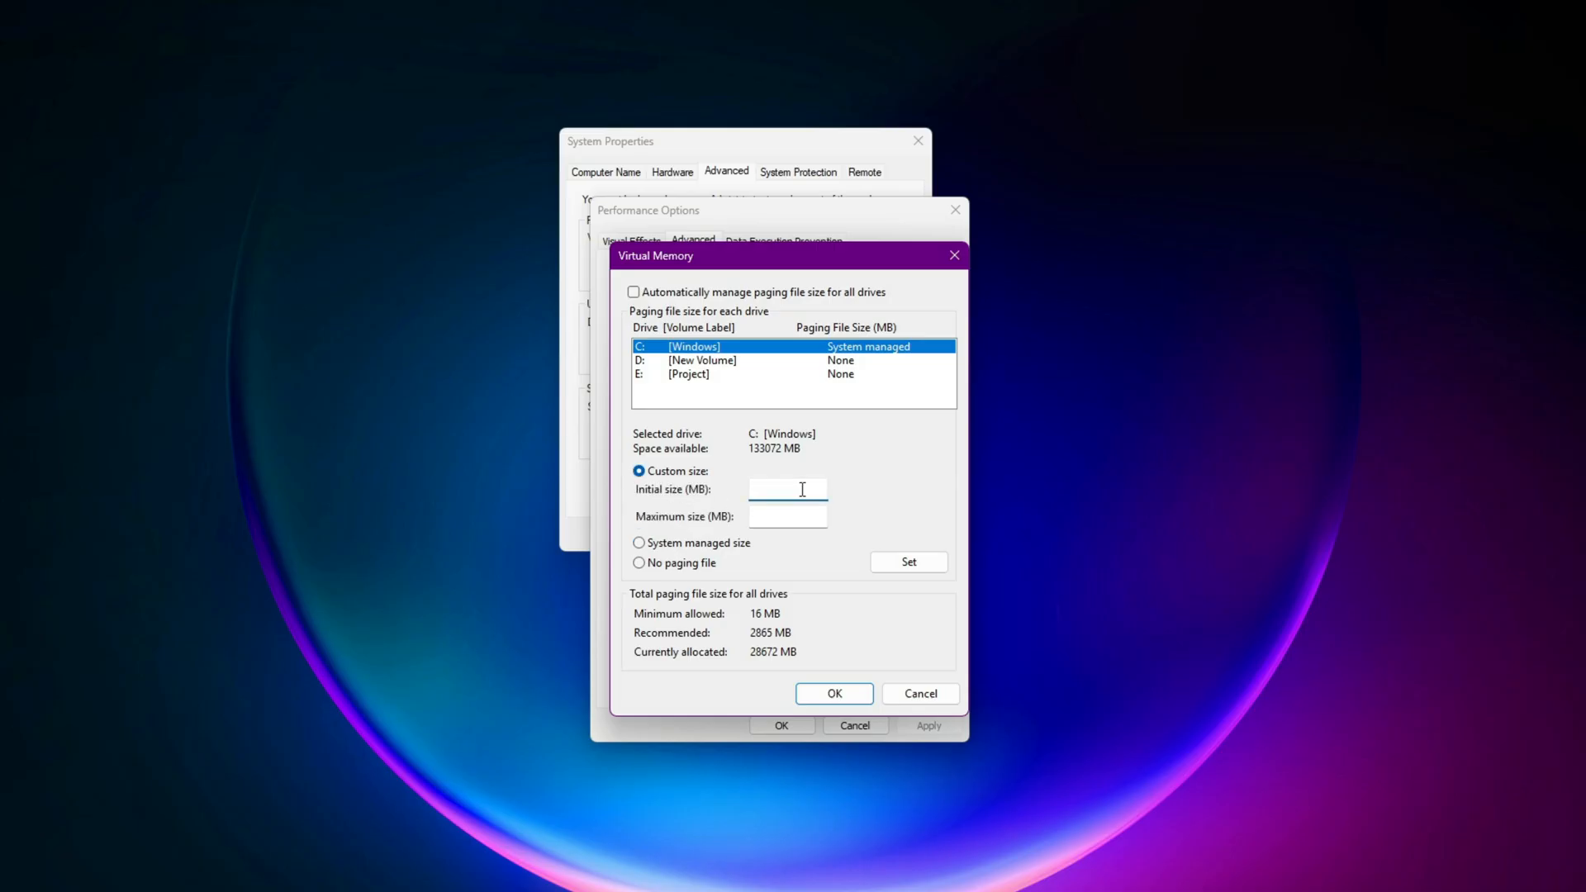
text(4096)
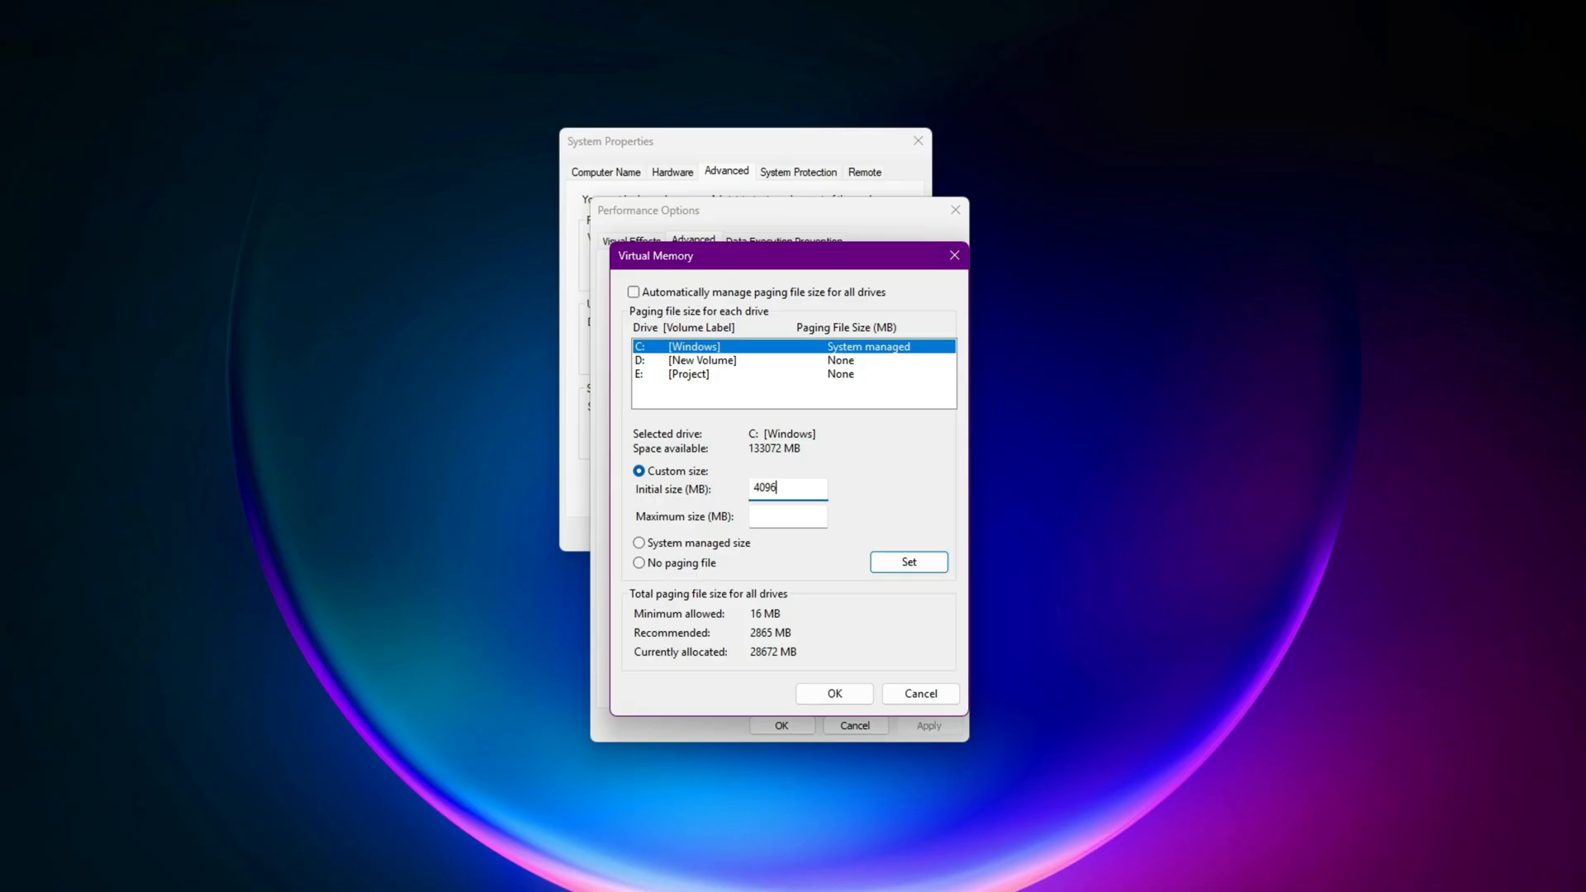
click(787, 515)
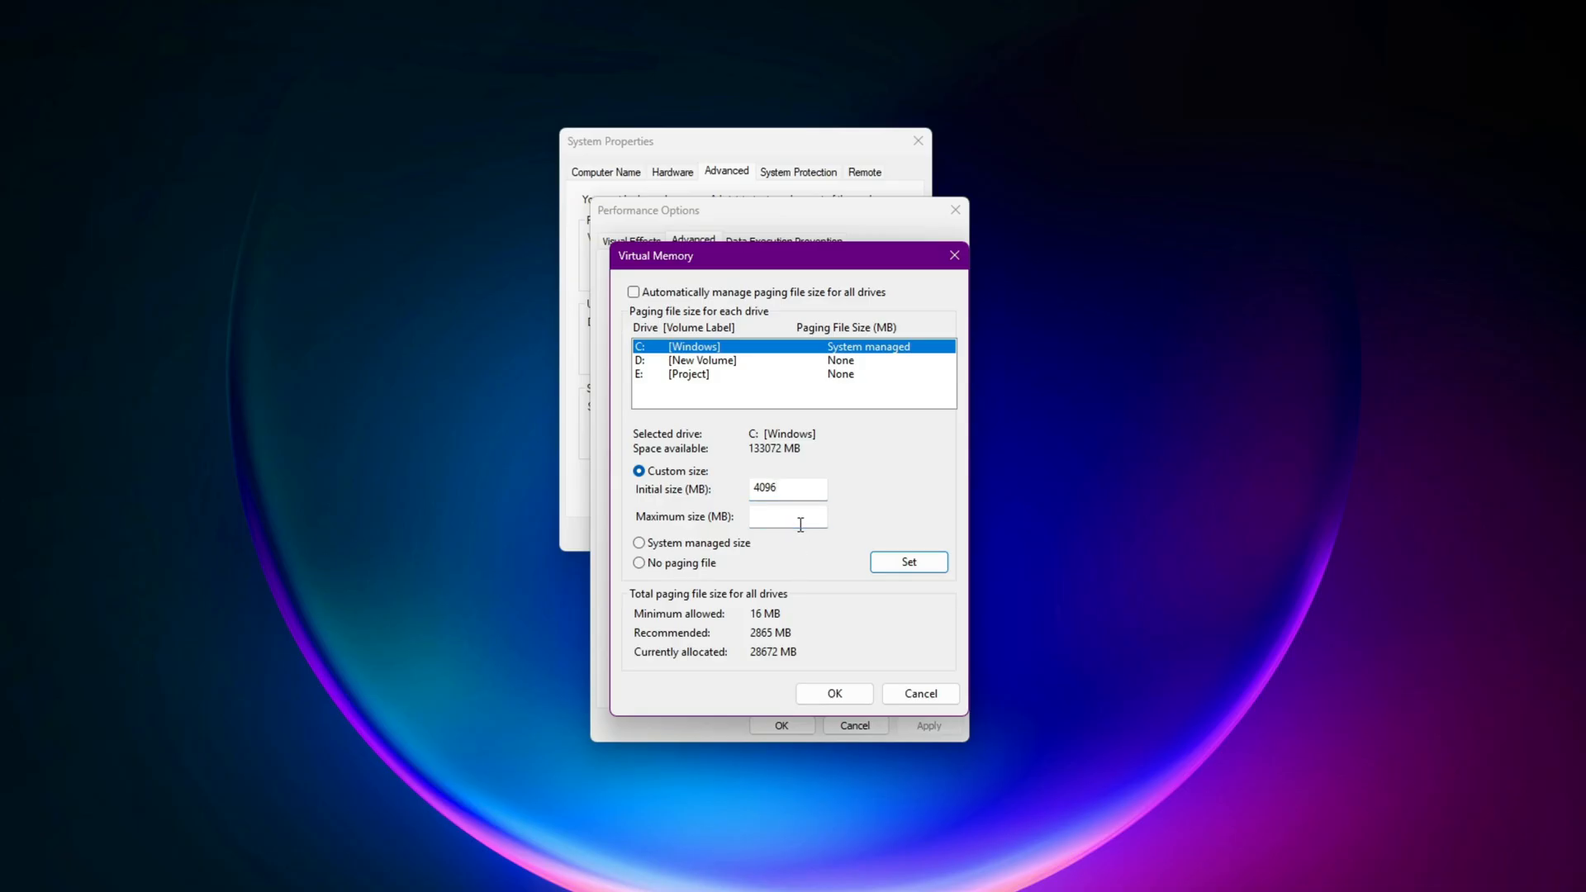
text(8192)
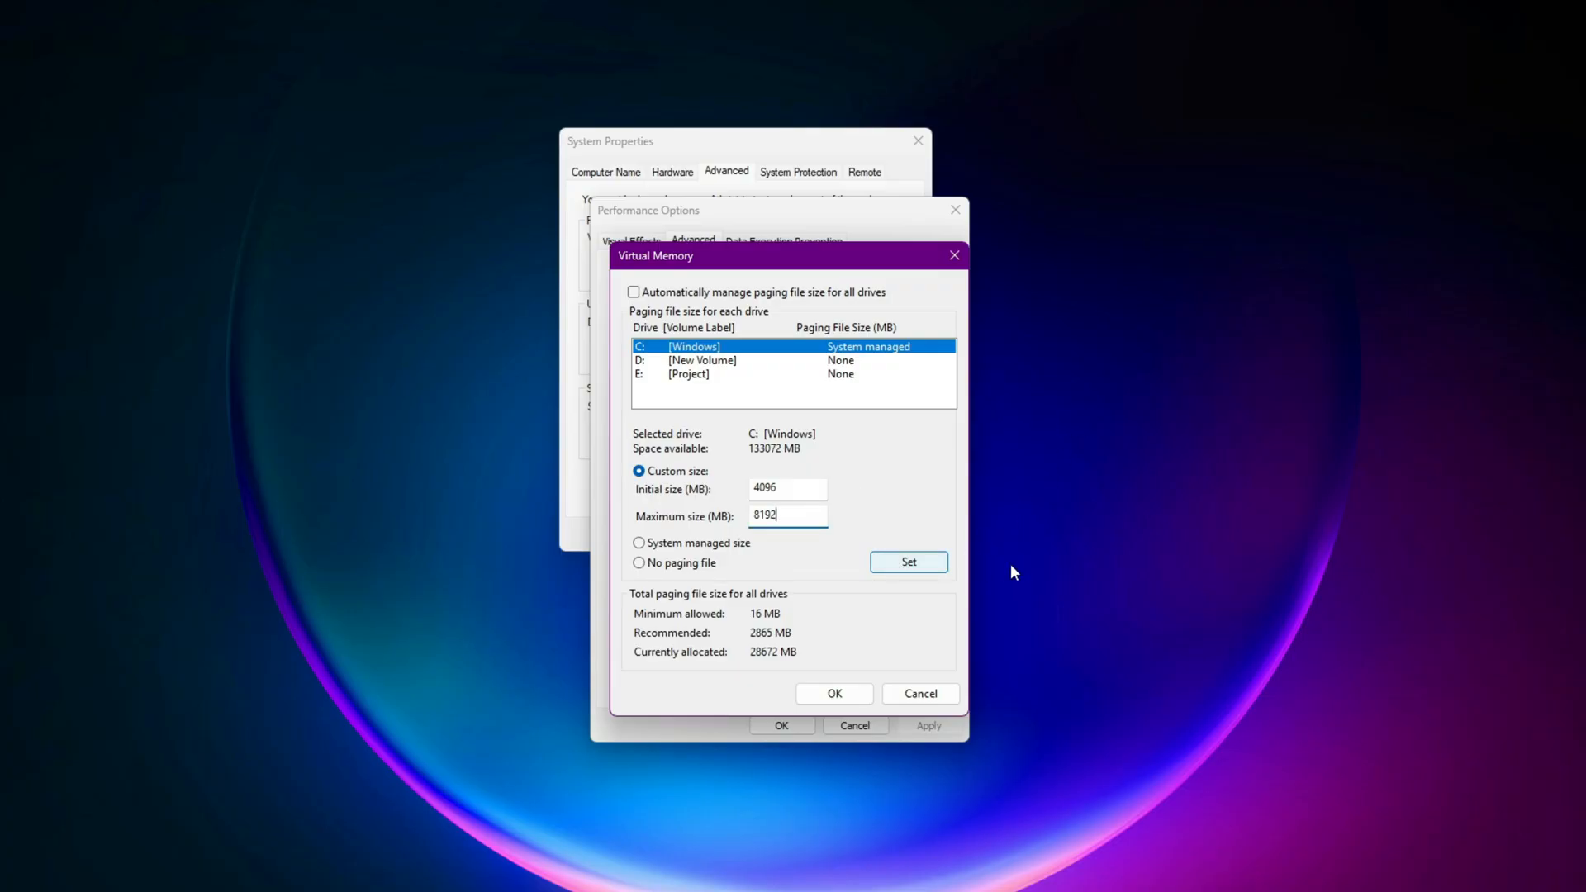
click(907, 561)
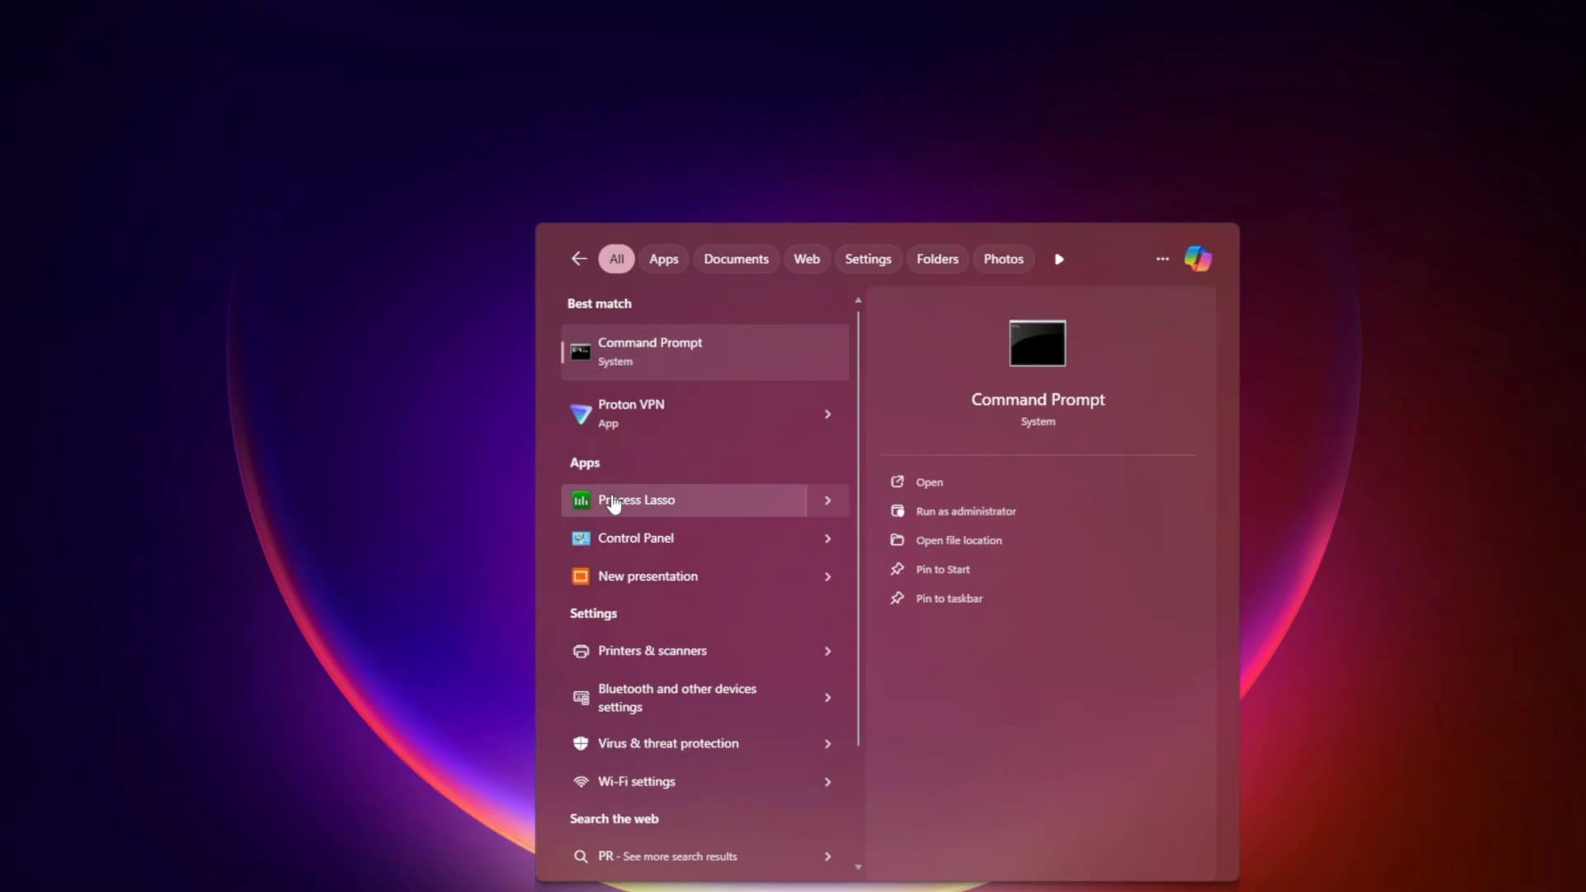
mouse_move(714, 531)
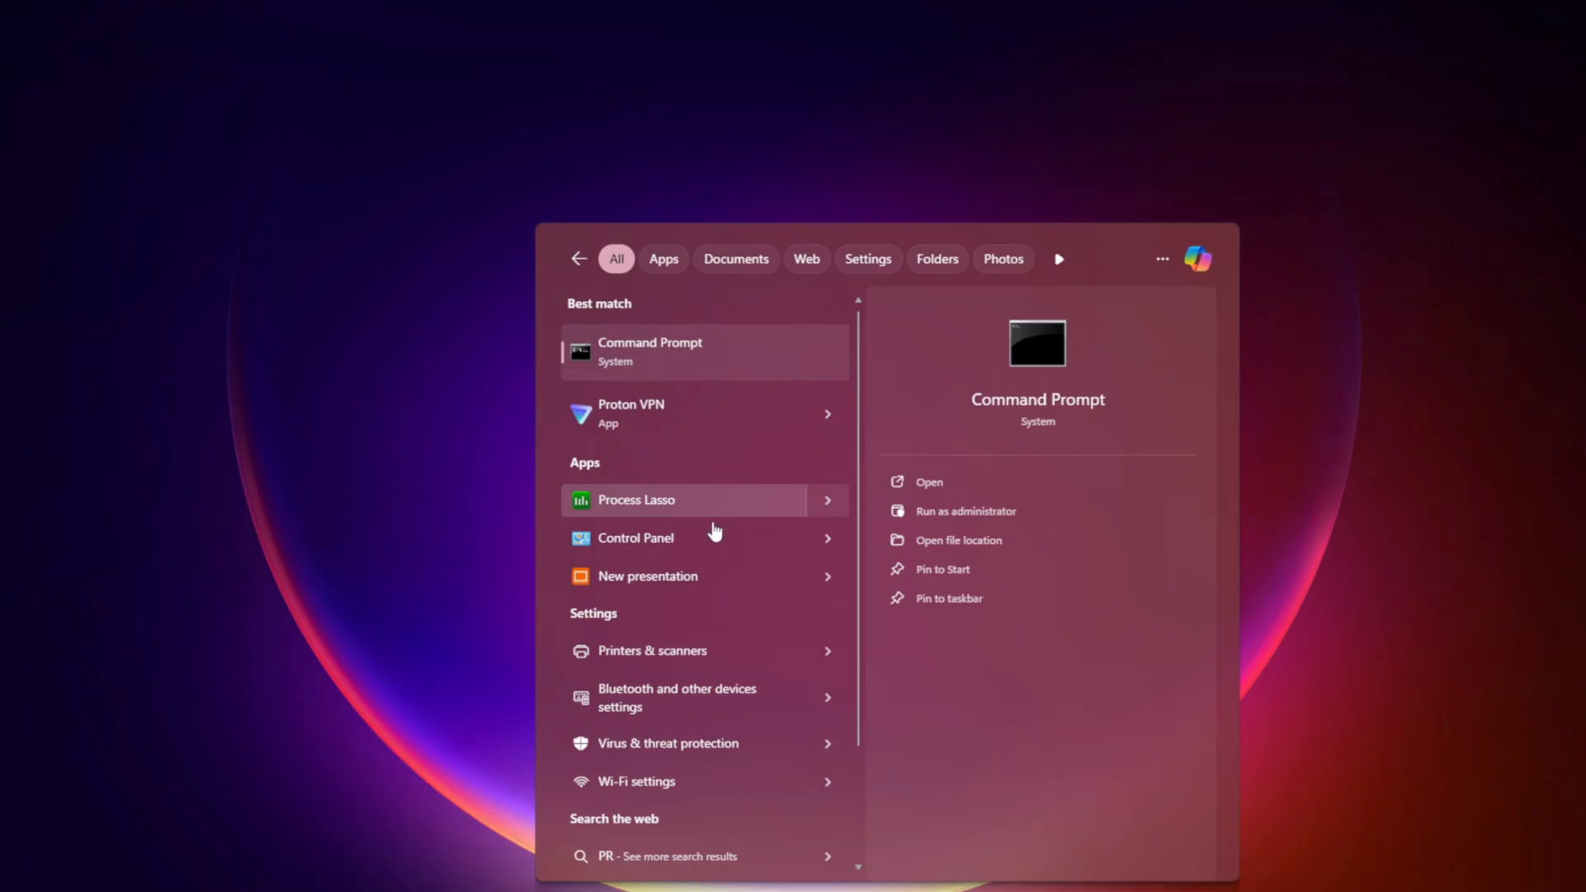
Step: Launch Process Lasso and bring up the gaming services process's priority actions
click(635, 500)
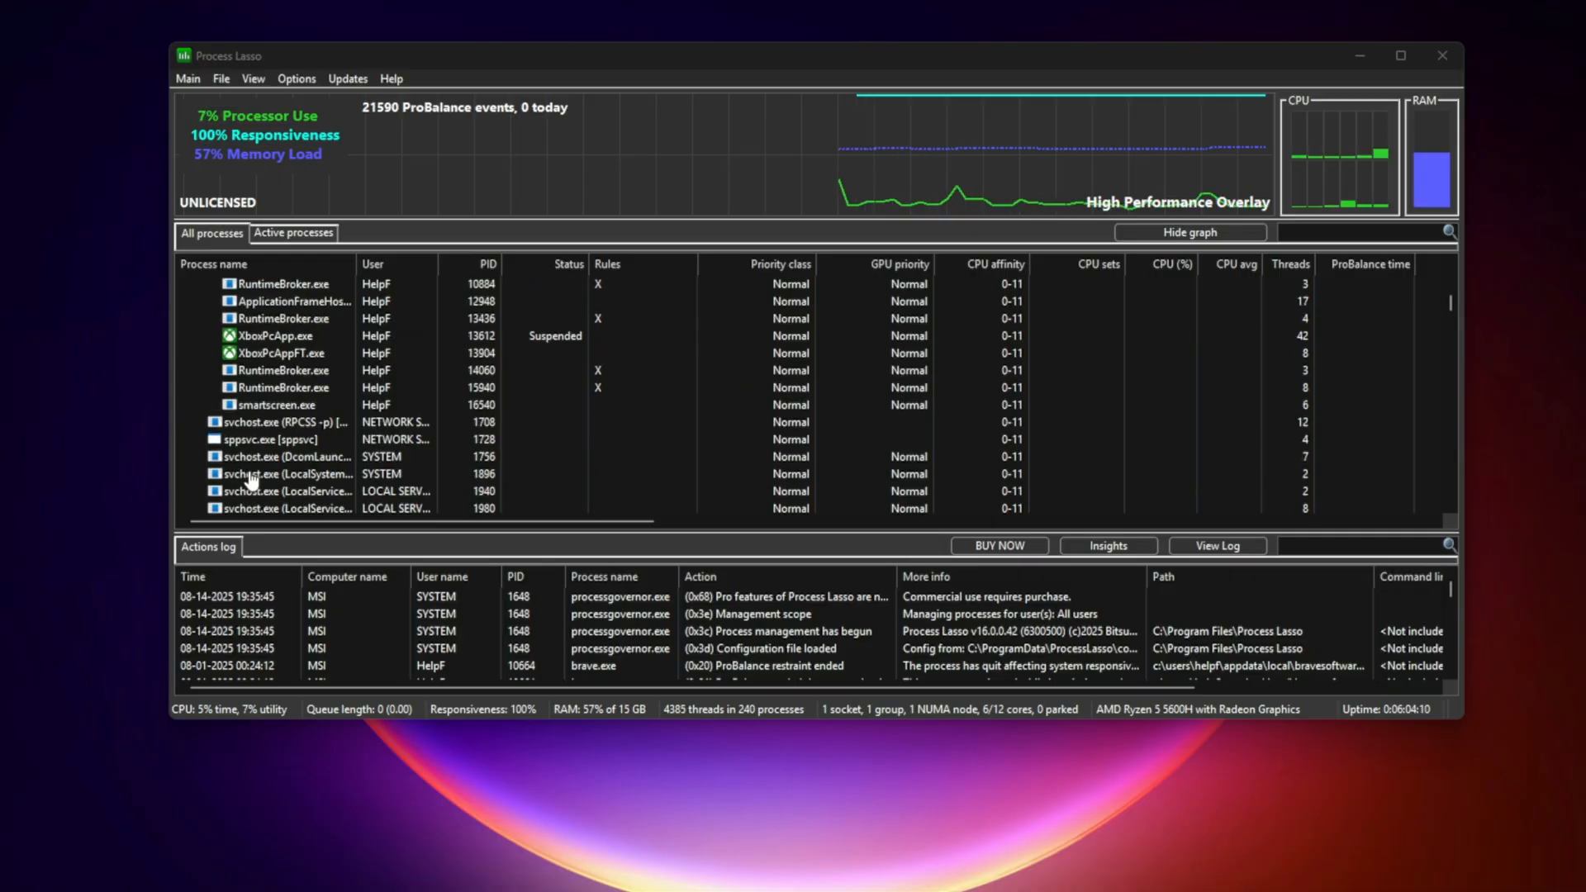
right_click(262, 388)
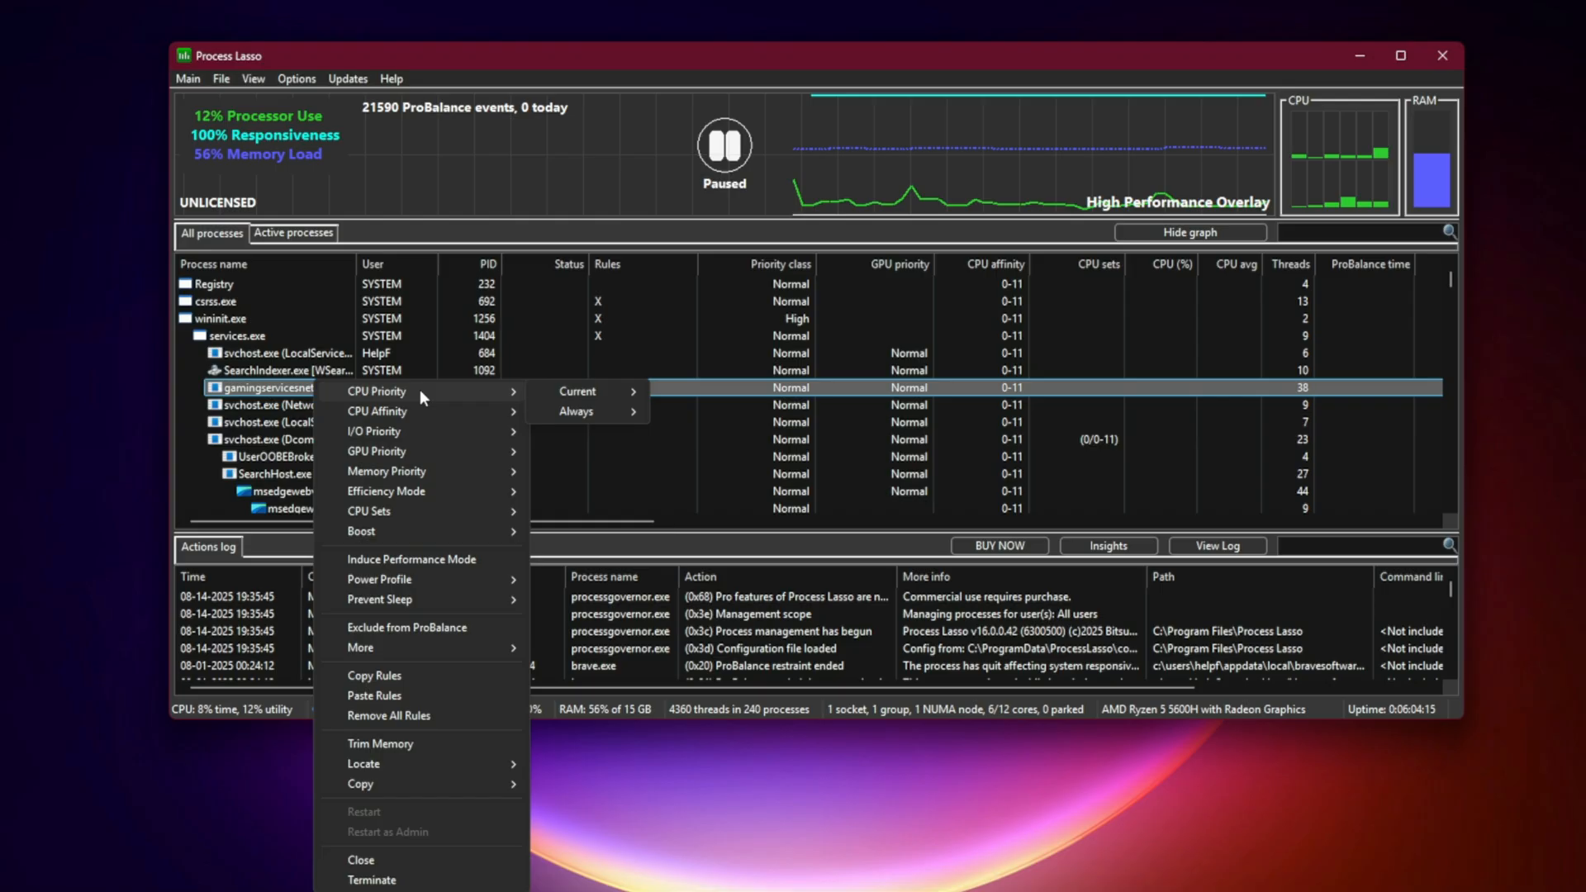
mouse_move(574, 410)
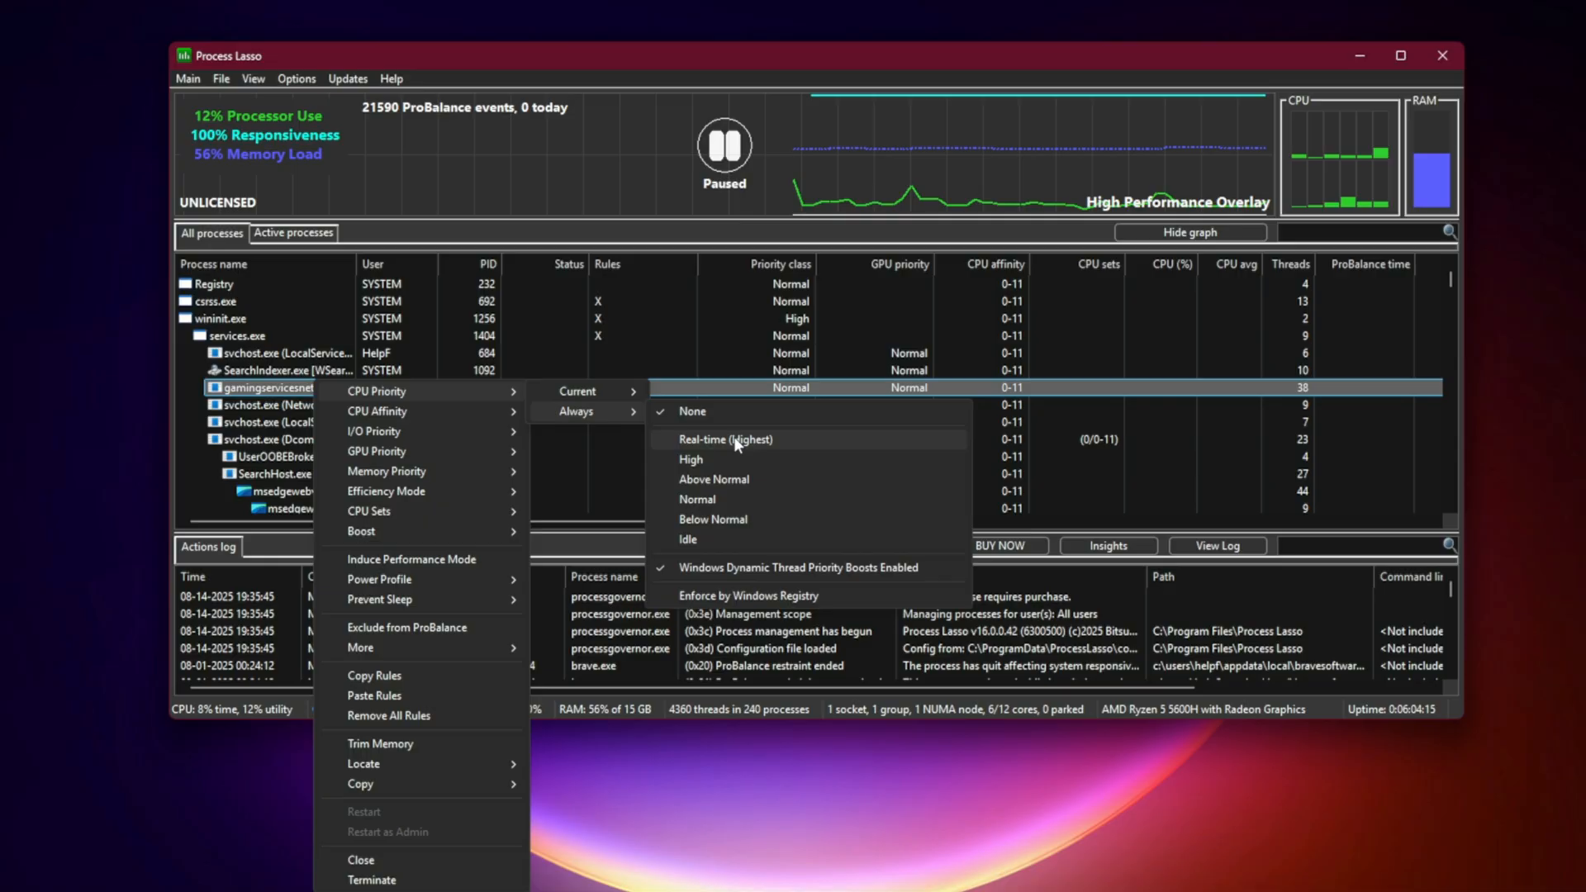
mouse_move(751, 463)
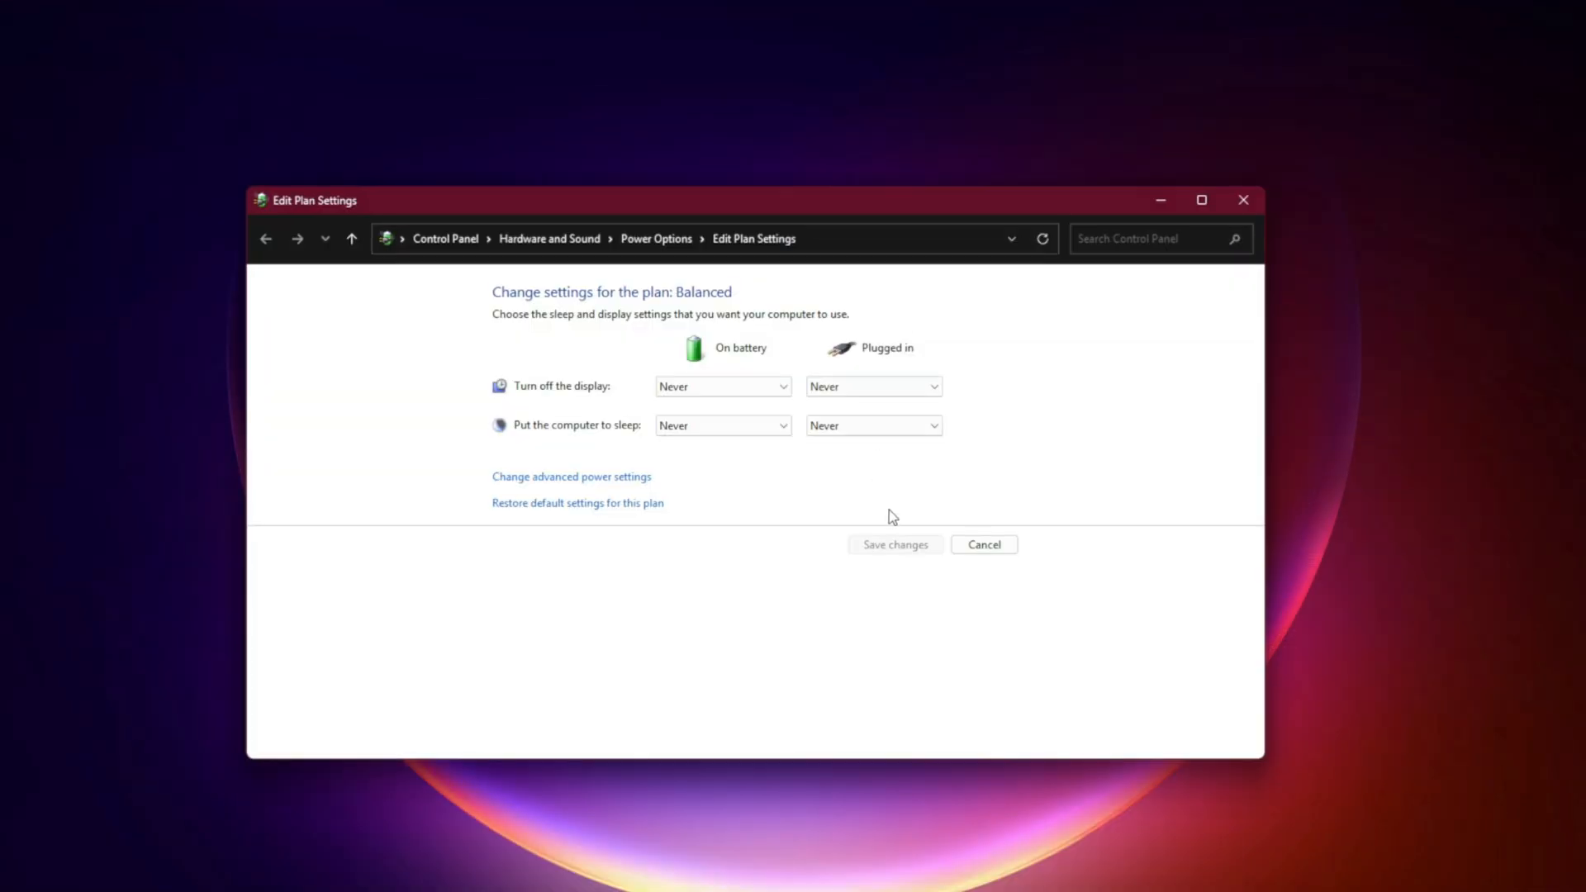
Step: Set the Balanced plan's display and sleep timeouts to Never
click(571, 476)
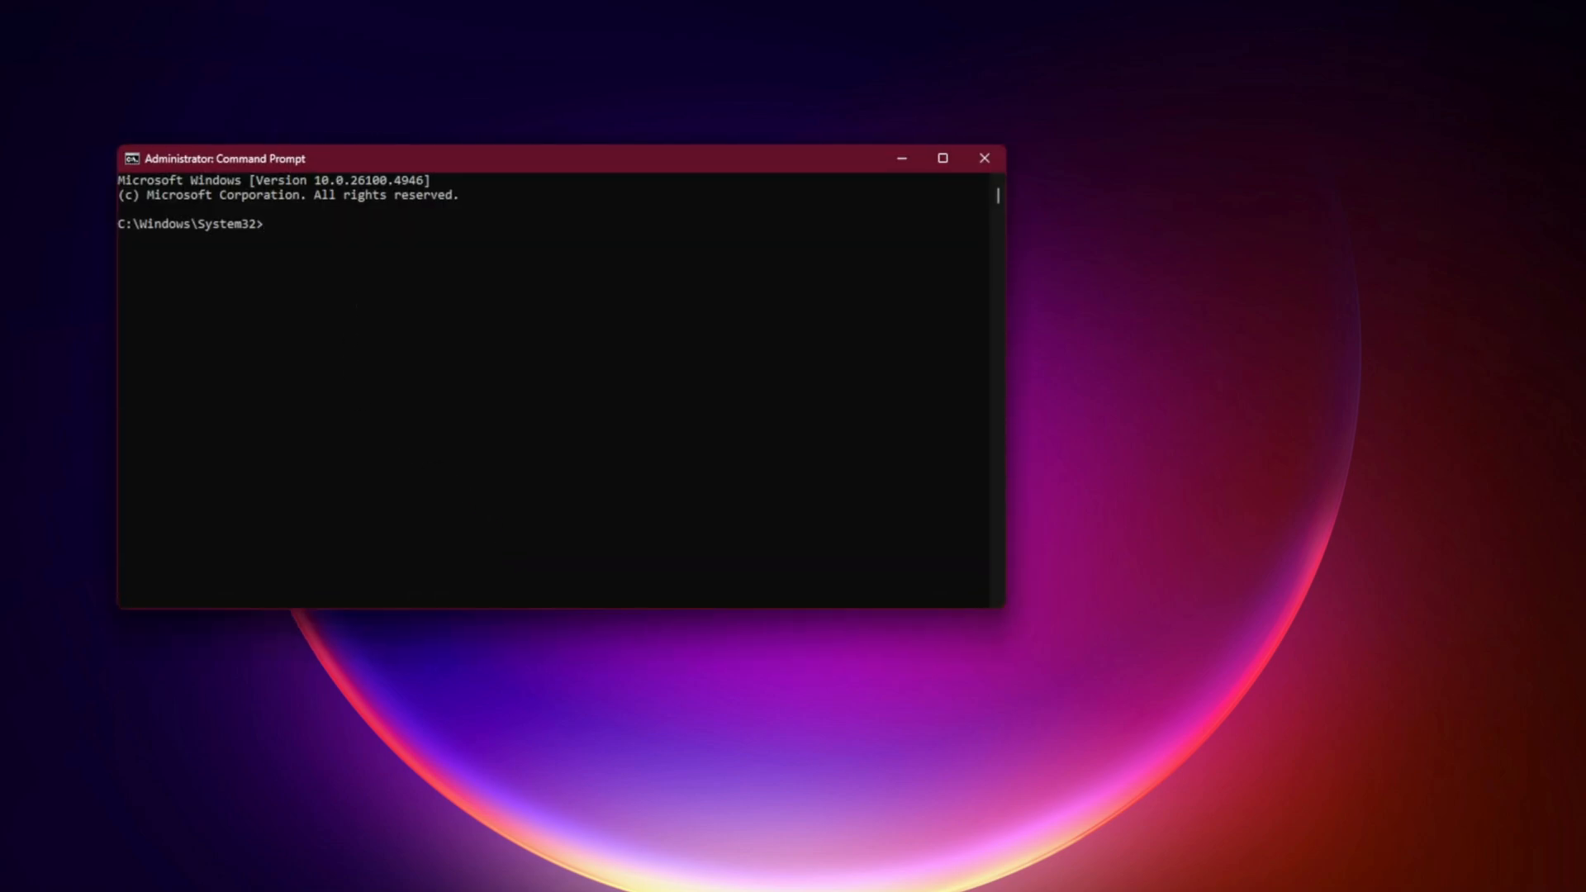
Step: Enter powercfg -duplicatescheme e9a42b02-d5df-448d-aa00-03f14749eb61 in the administrator prompt
text(powercfg -duplicatescheme e9a42b02-d5df-448d-aa00-03f14749eb61)
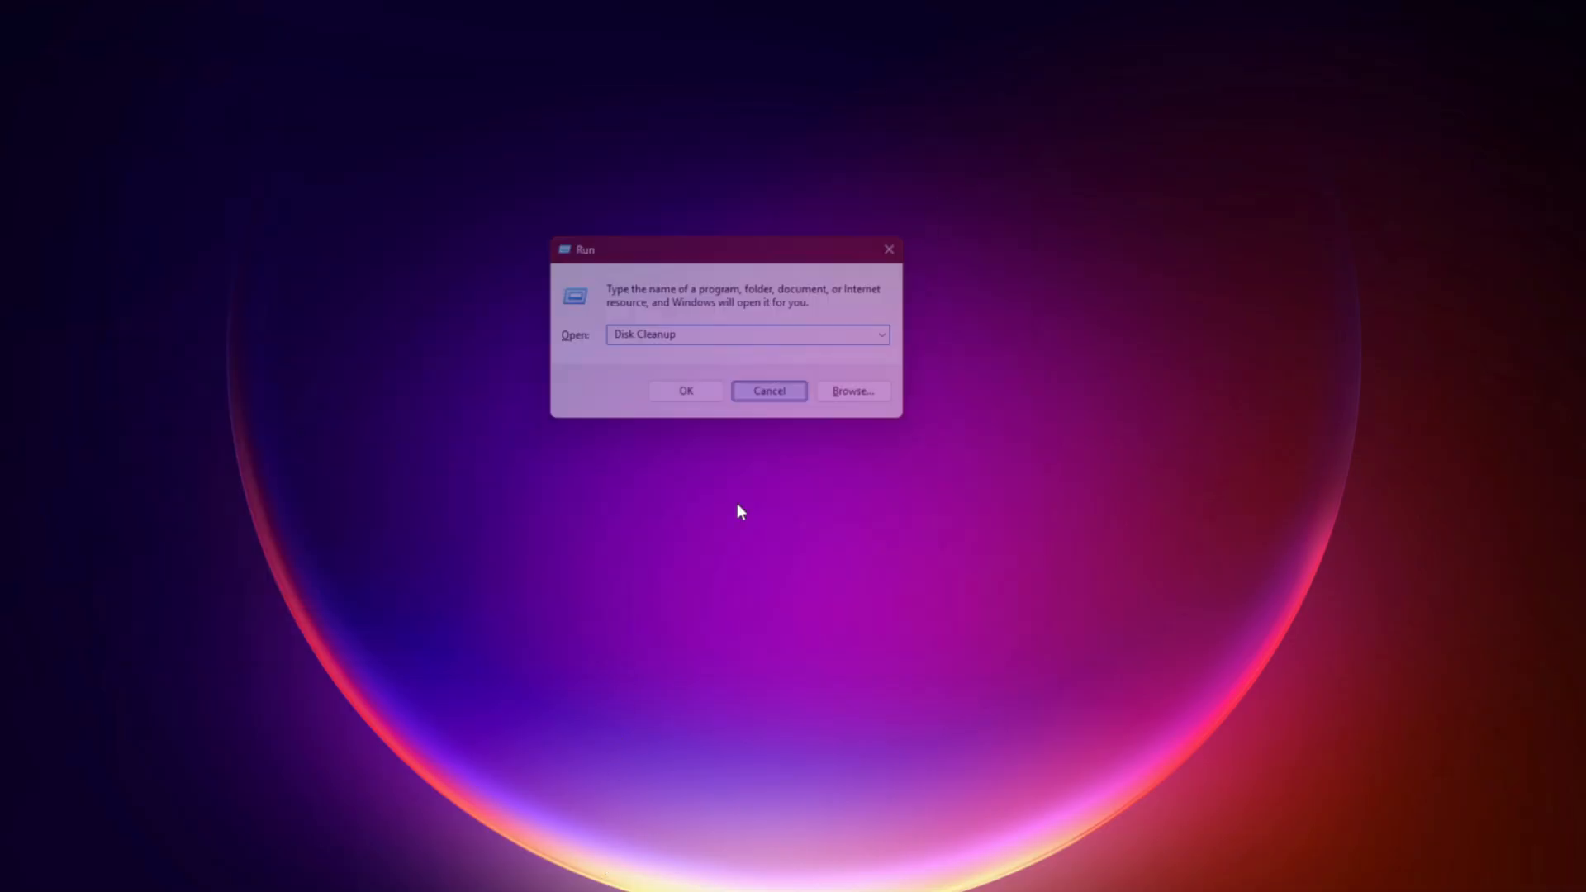
Step: Run Disk Cleanup on drive C: and delete the checked junk files, about 260 MB
click(684, 391)
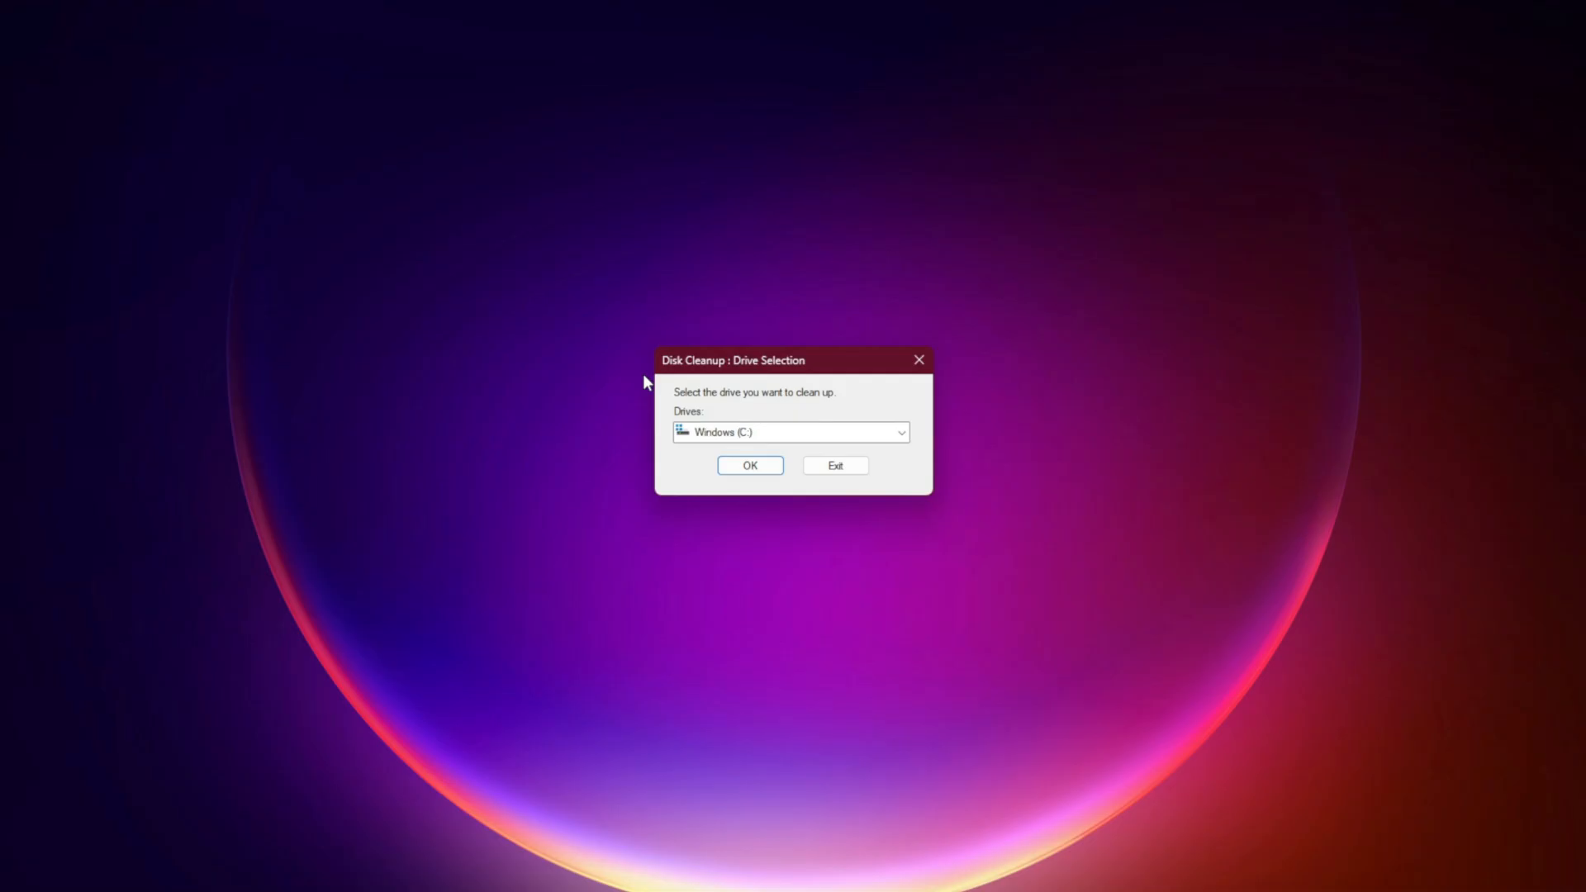
click(748, 465)
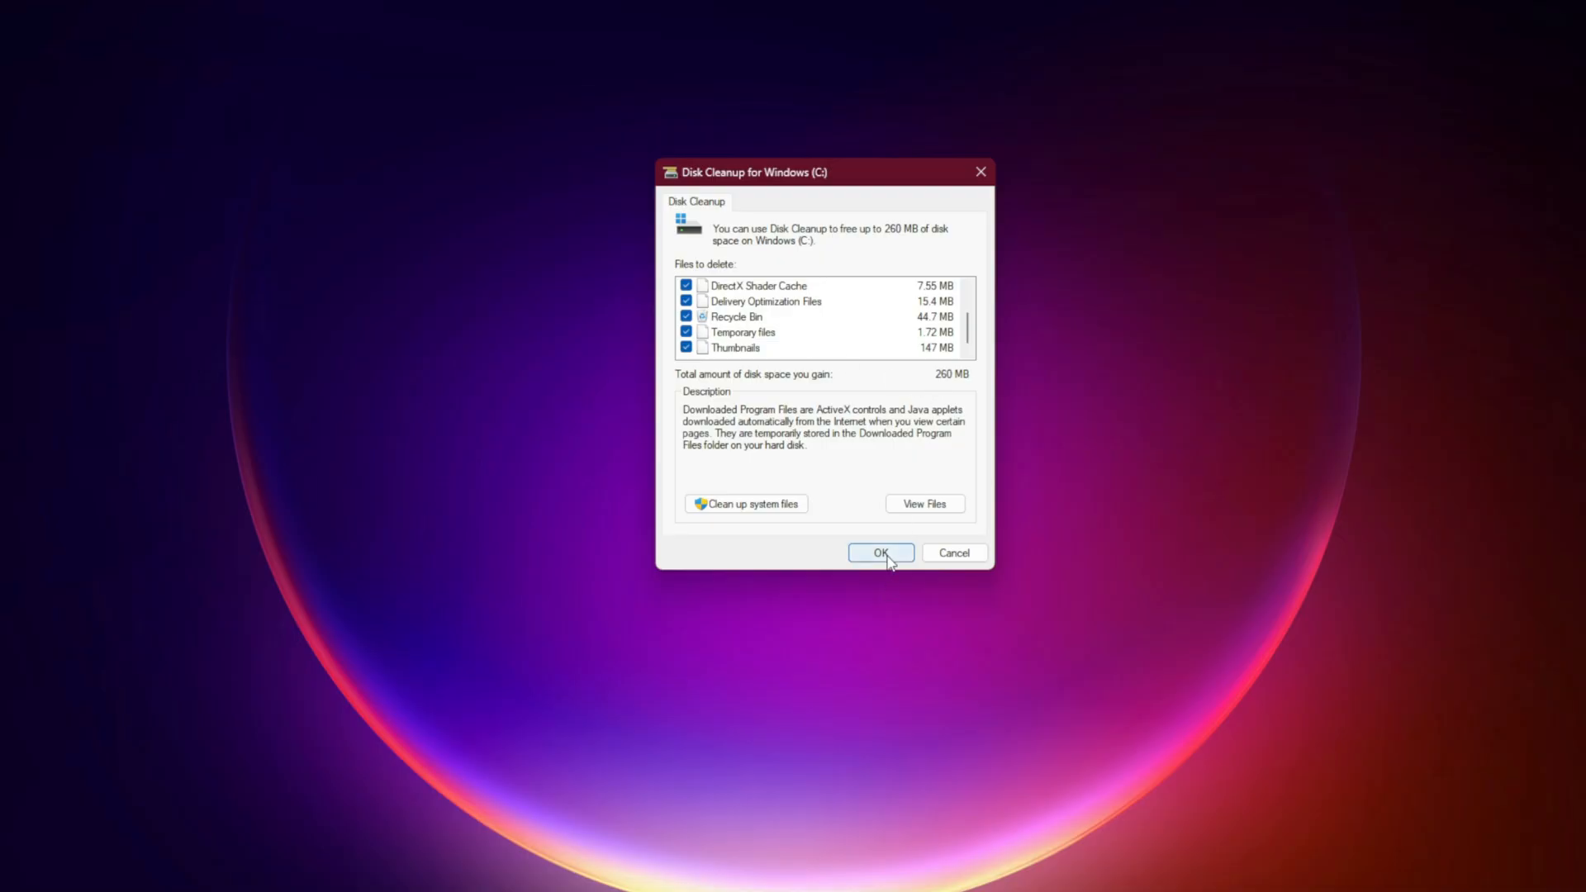
click(879, 553)
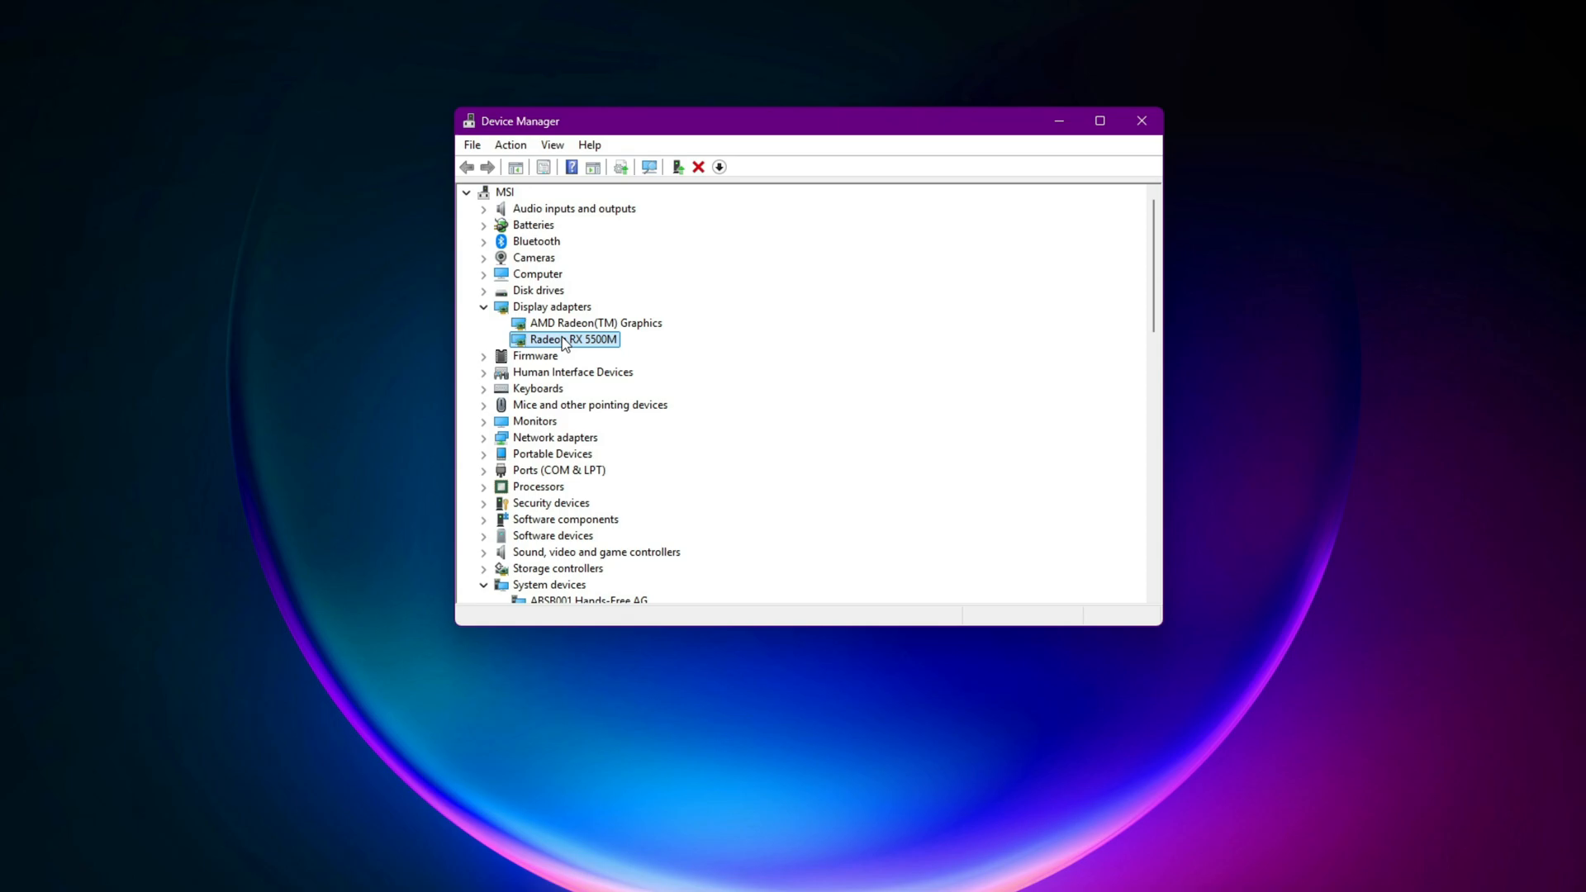
Step: View the Radeon RX 5500M's driver information in Device Manager
double_click(566, 339)
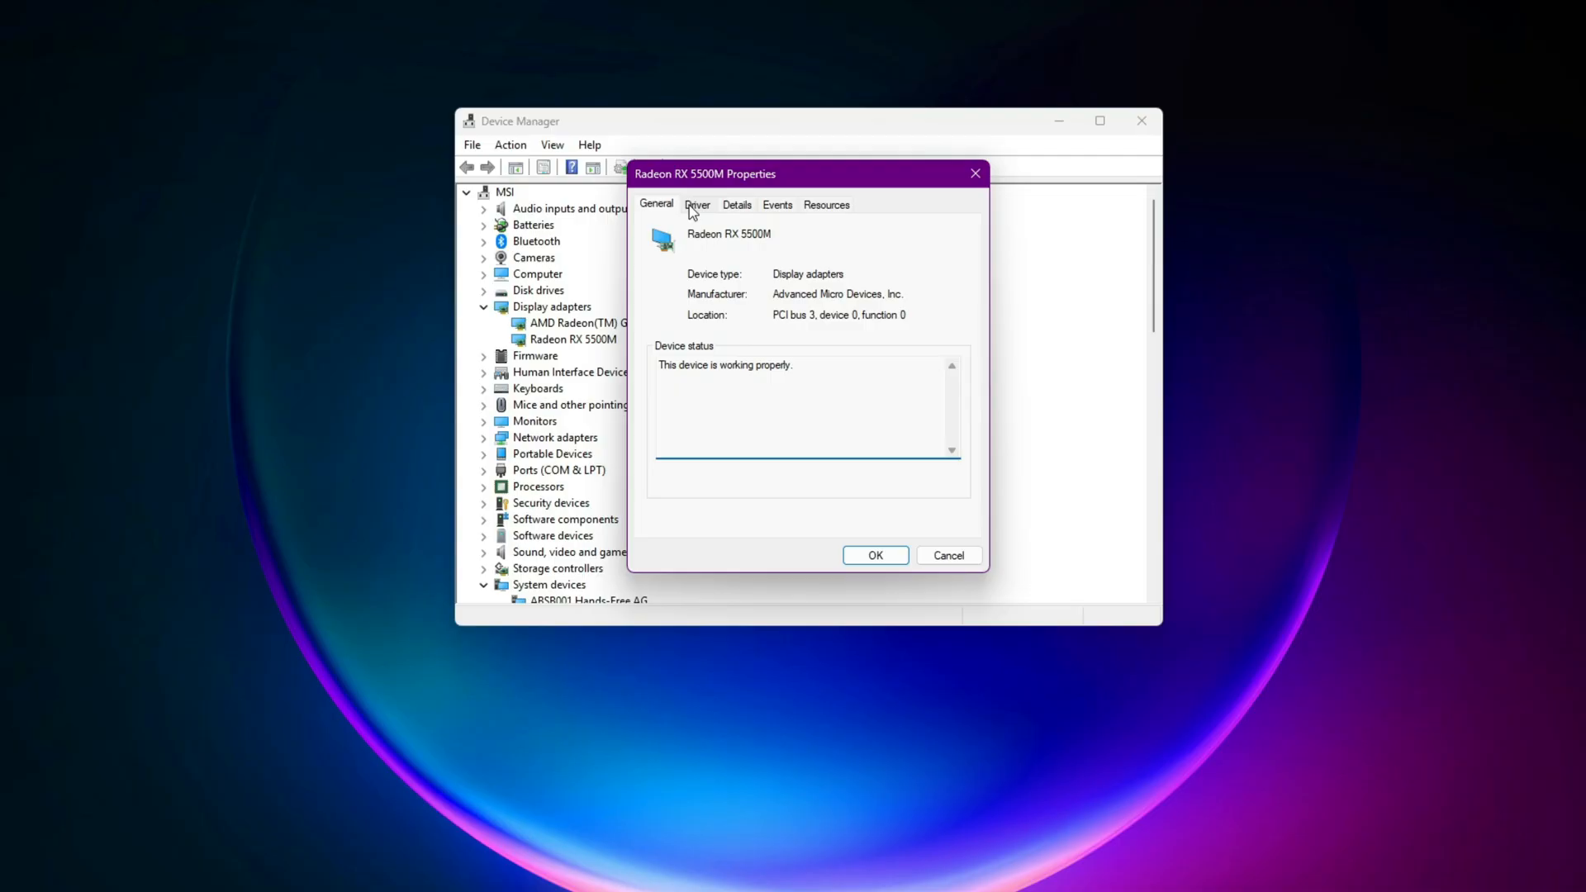
click(697, 204)
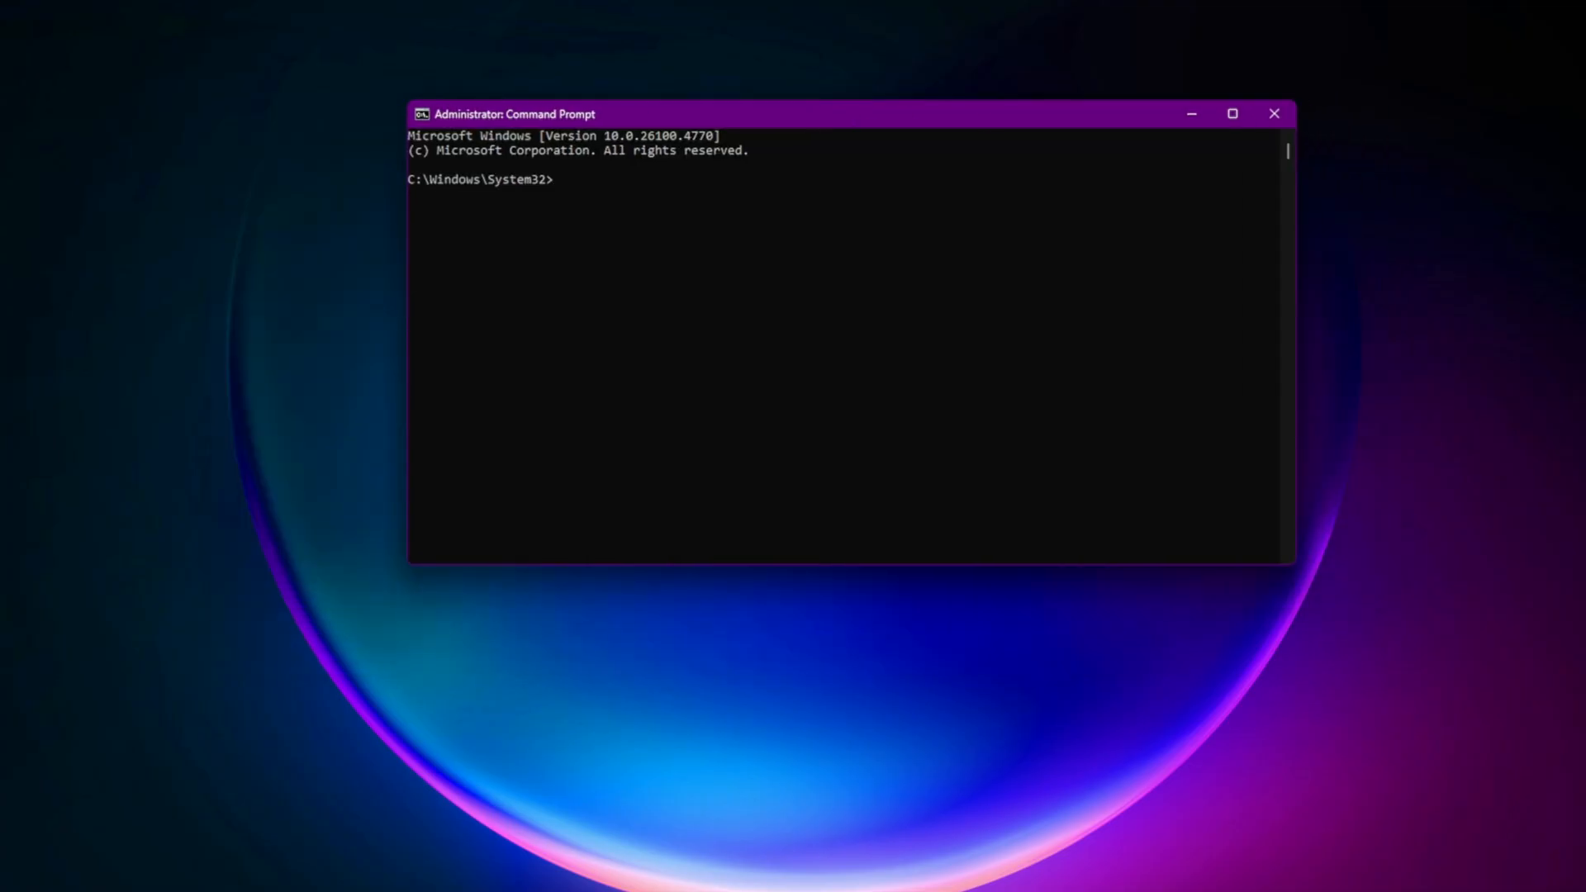
Step: Enter the system file checker command sfc /scannow in the elevated prompt
text(sfc /scannow)
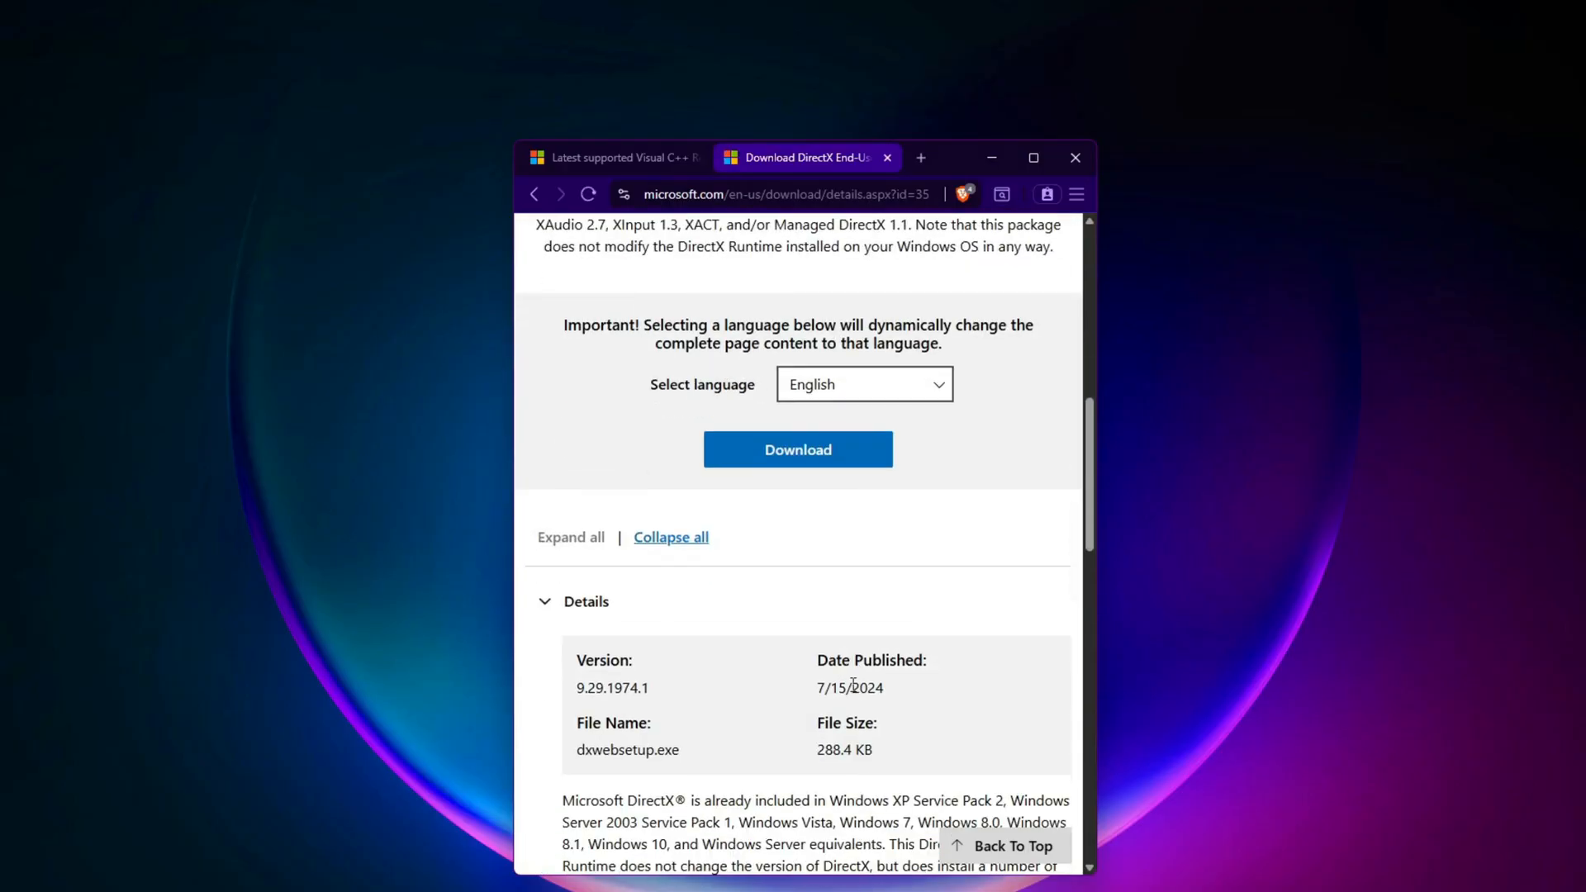
Step: Review the DirectX runtime and Visual C++ Redistributable pages, then move to the game's properties
scroll(down, 3)
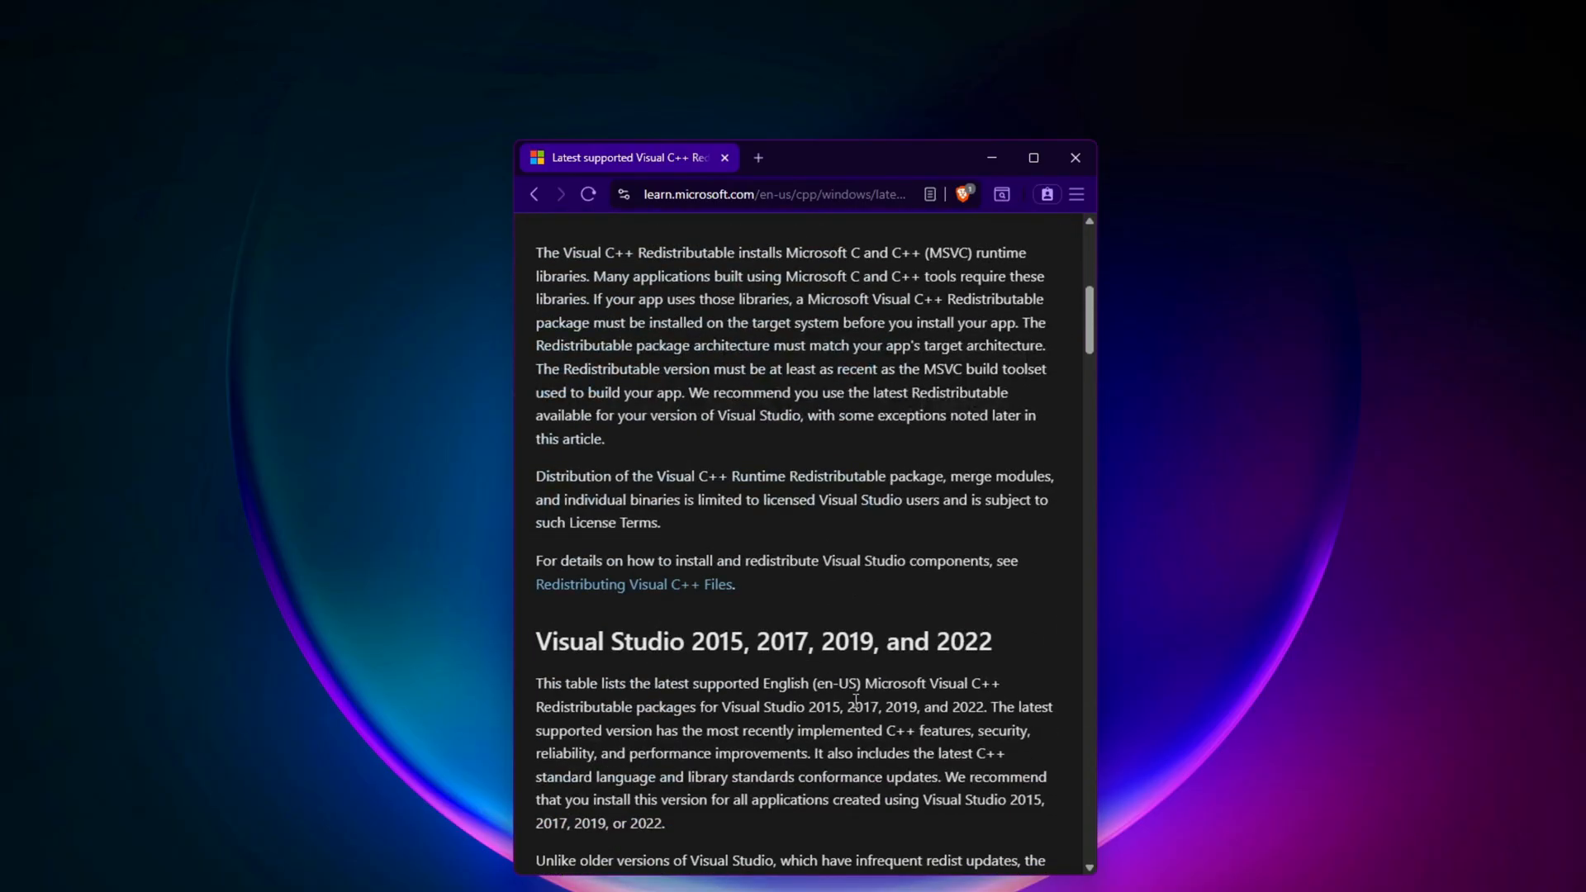
scroll(down, 3)
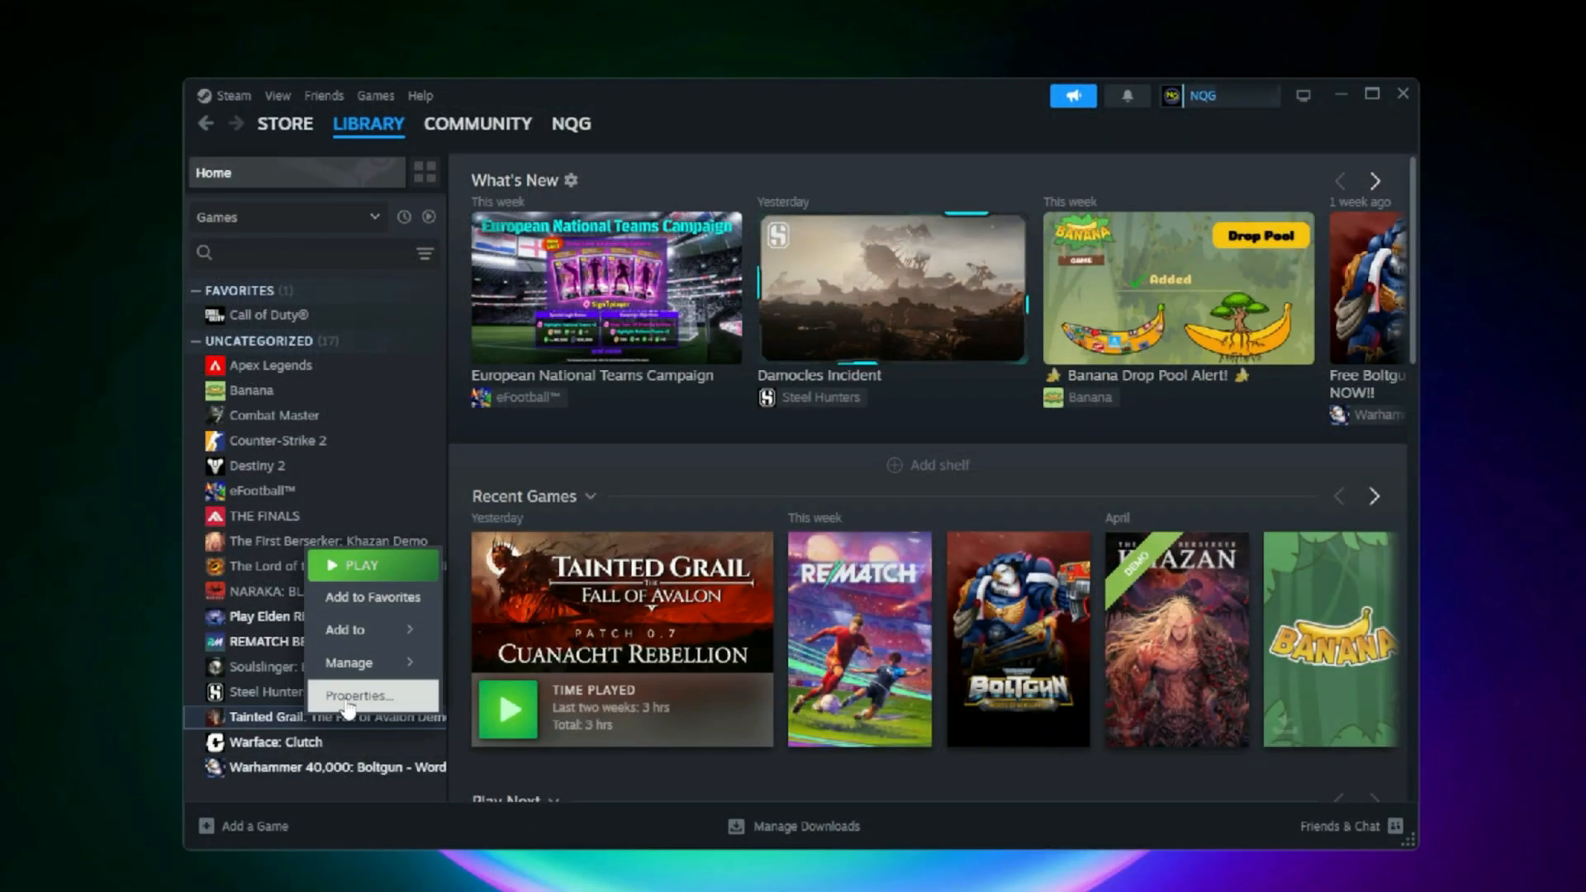
click(360, 695)
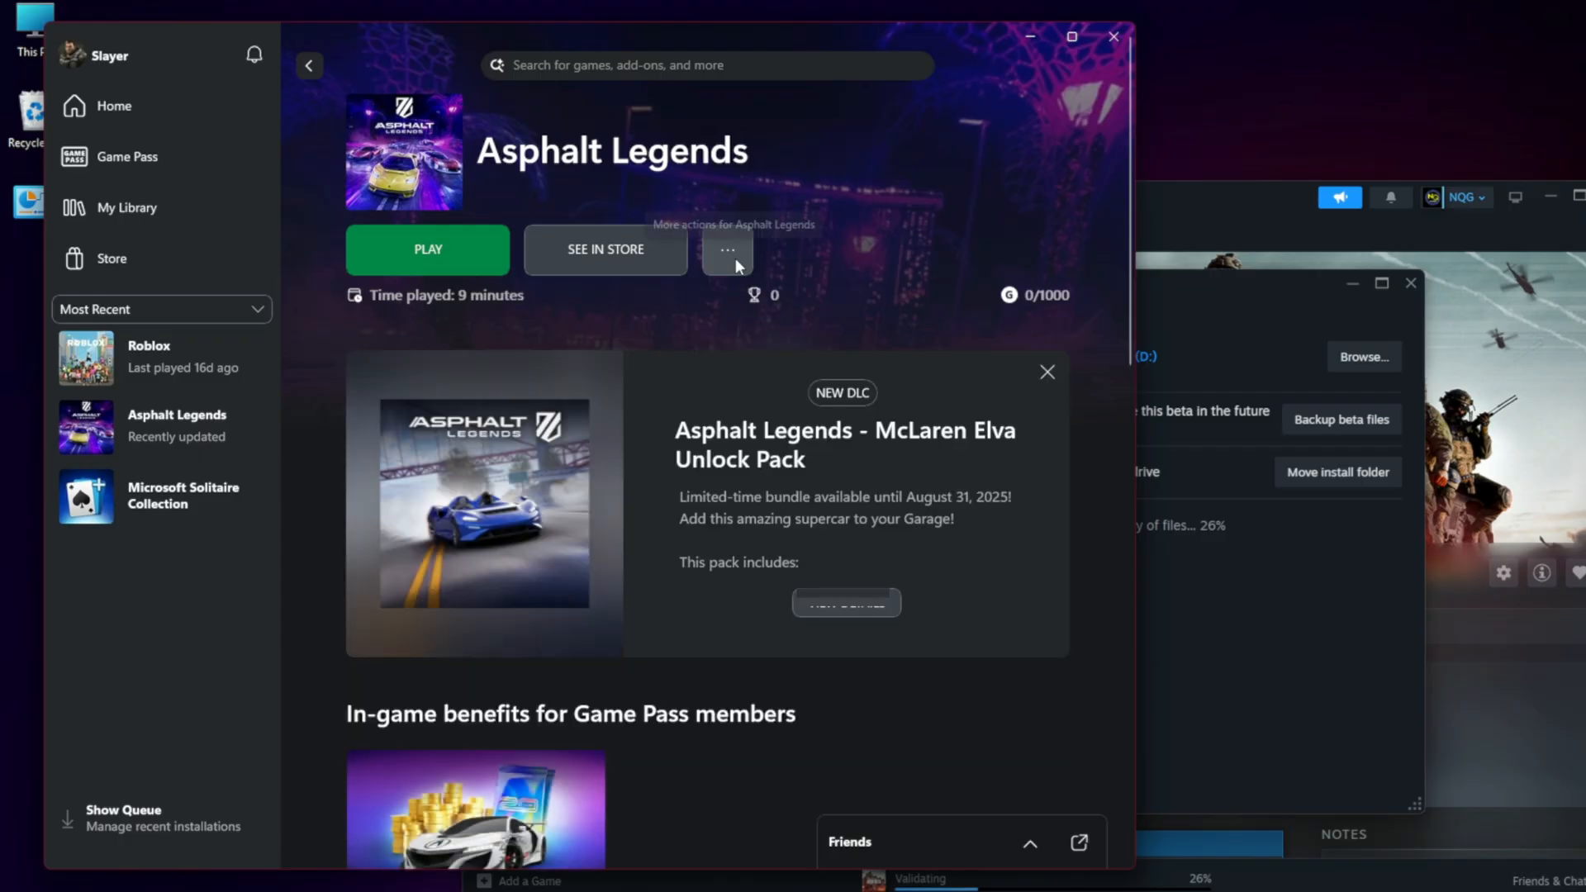
Step: Run Verify and Repair on Asphalt Legends' installed files via its Manage menu
click(726, 249)
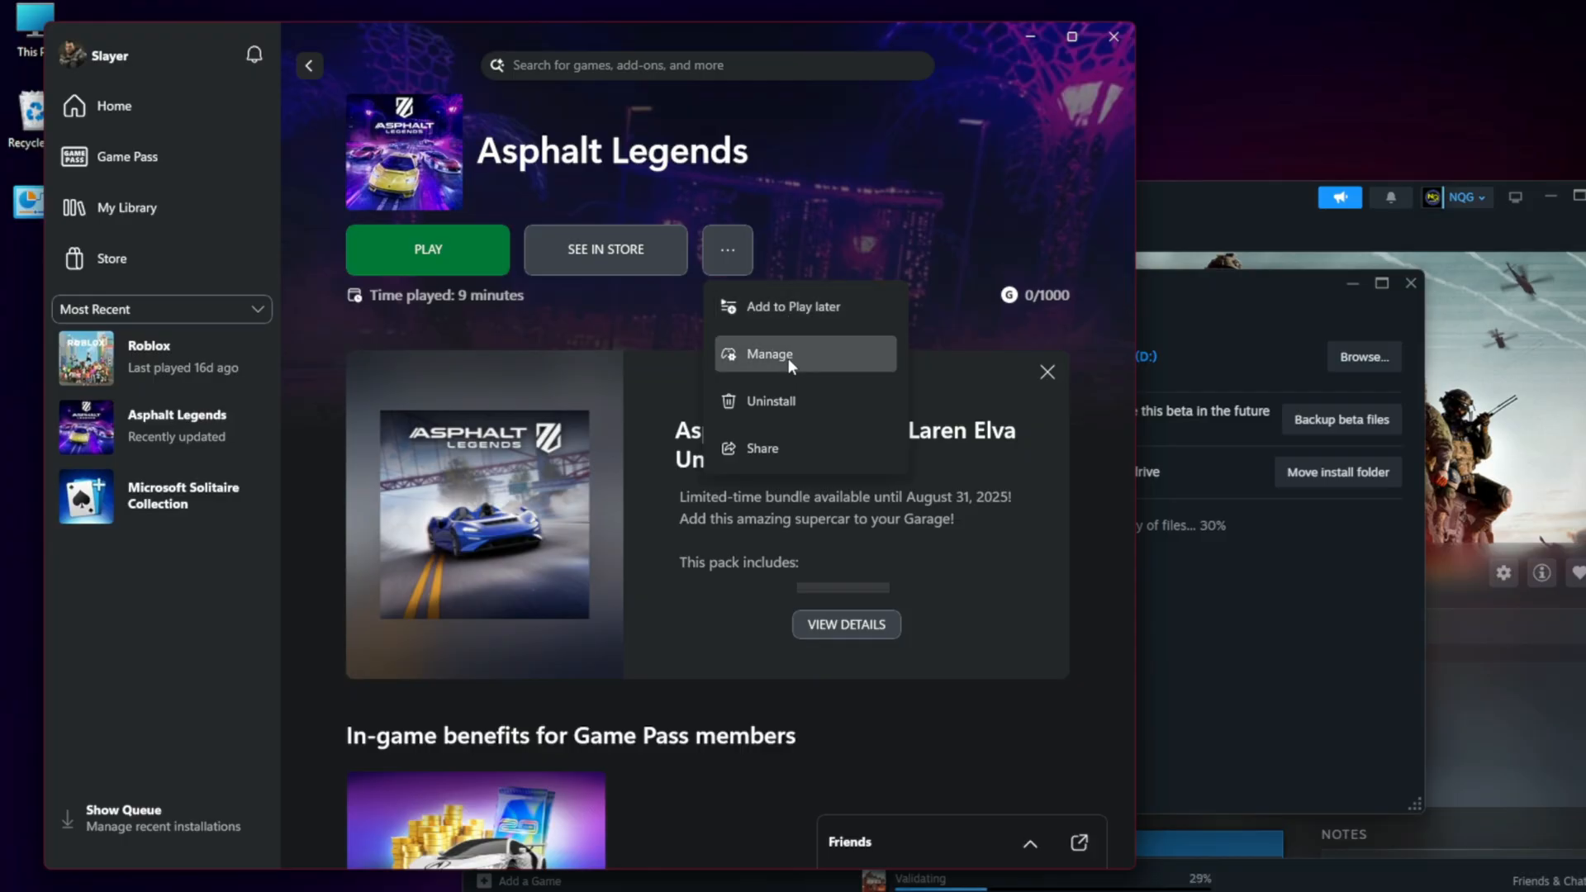
click(769, 355)
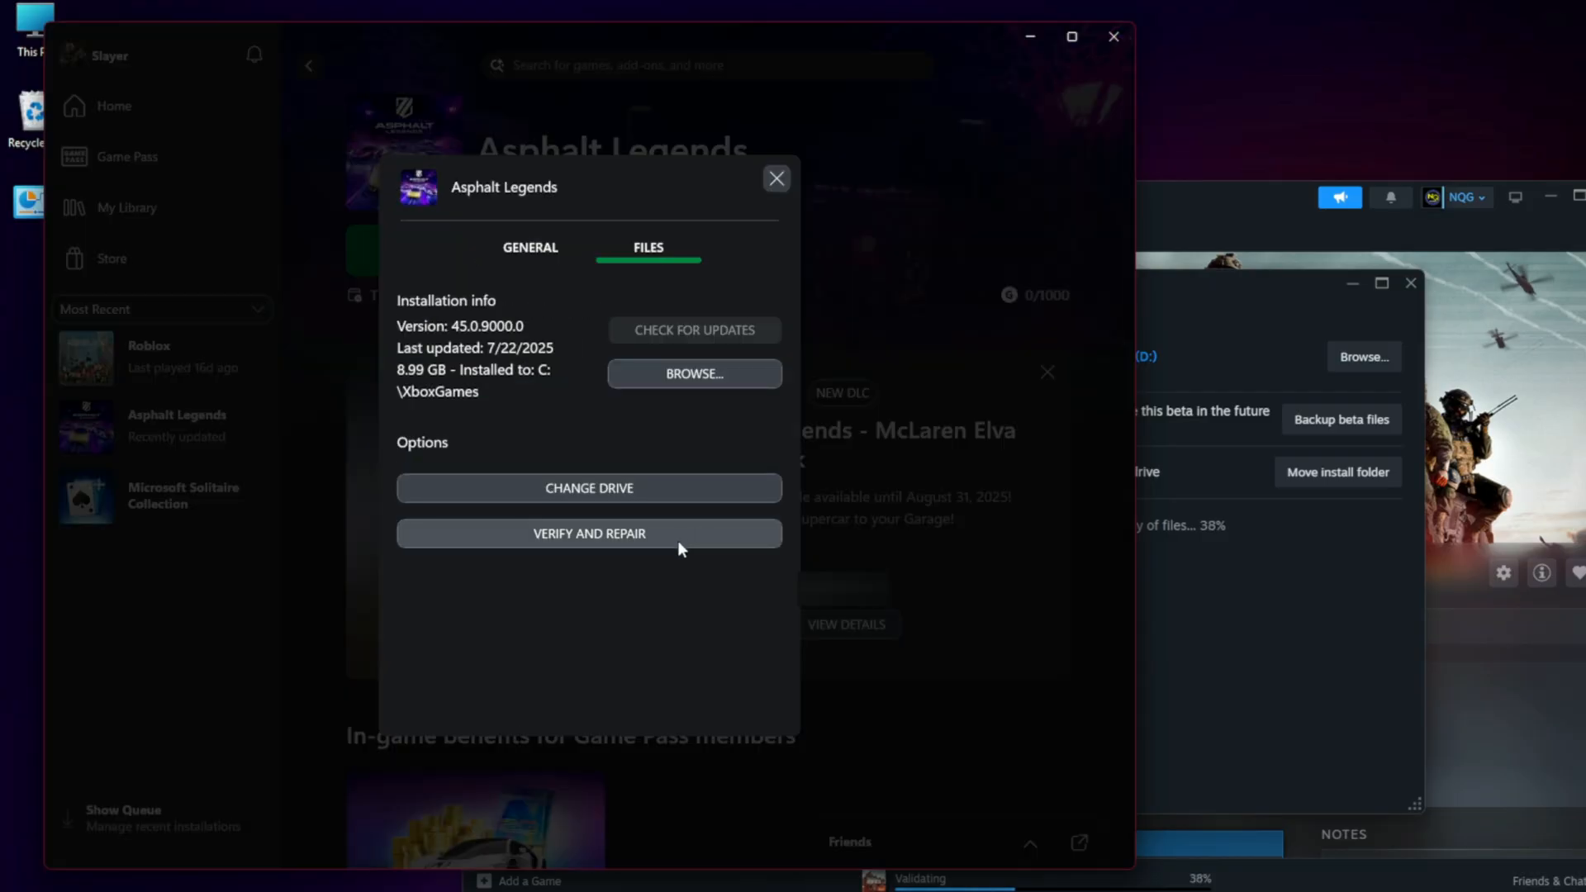
click(589, 533)
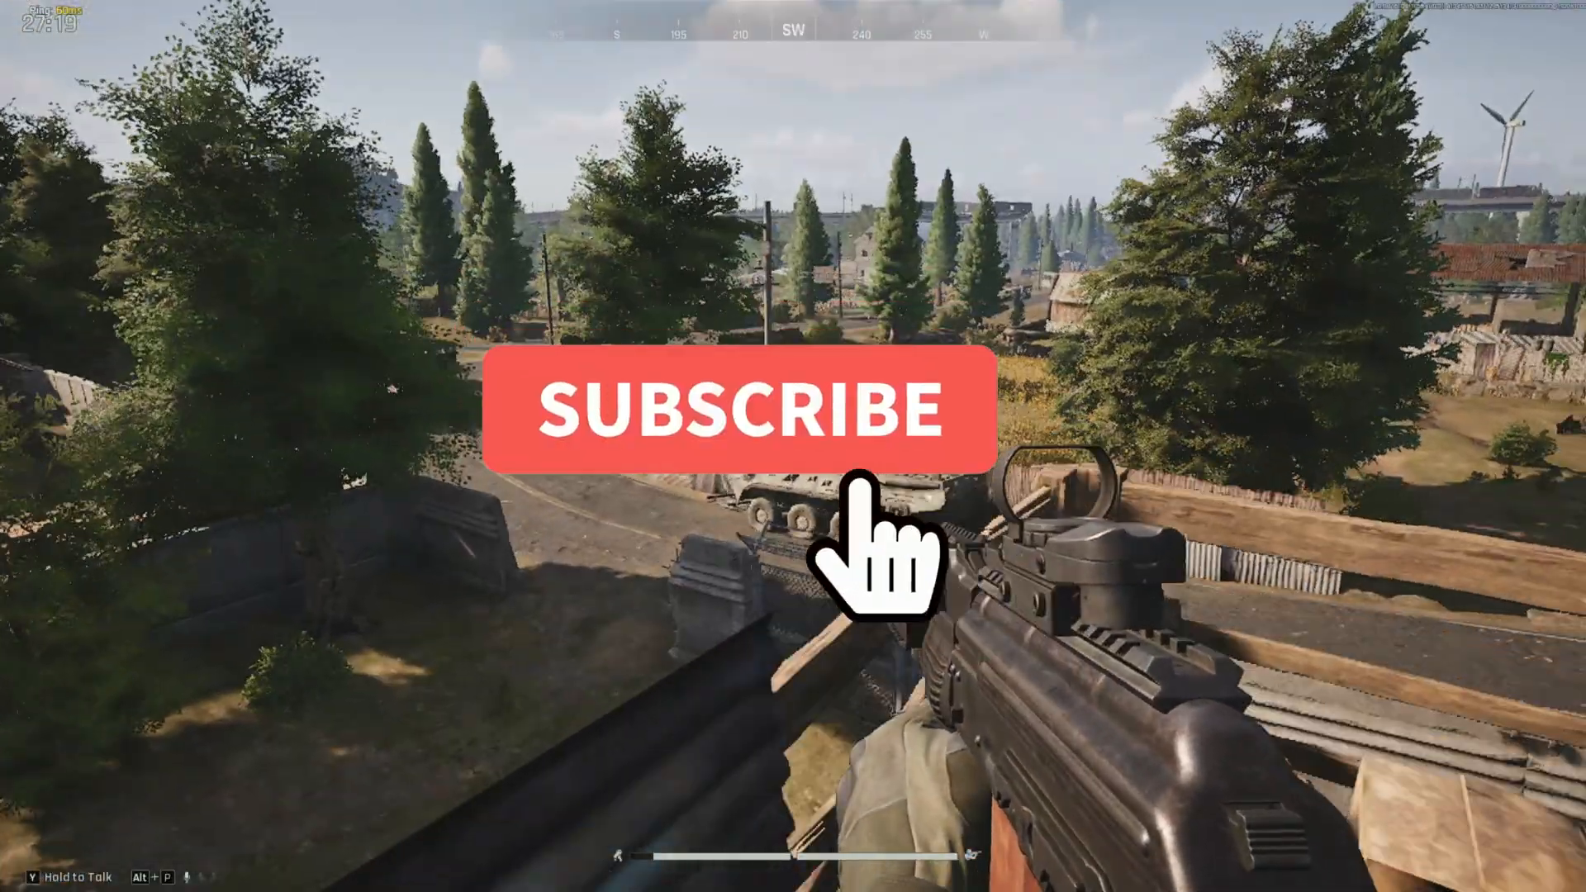
Step: Play the match, moving around the map to confirm the game stays stable
click(737, 409)
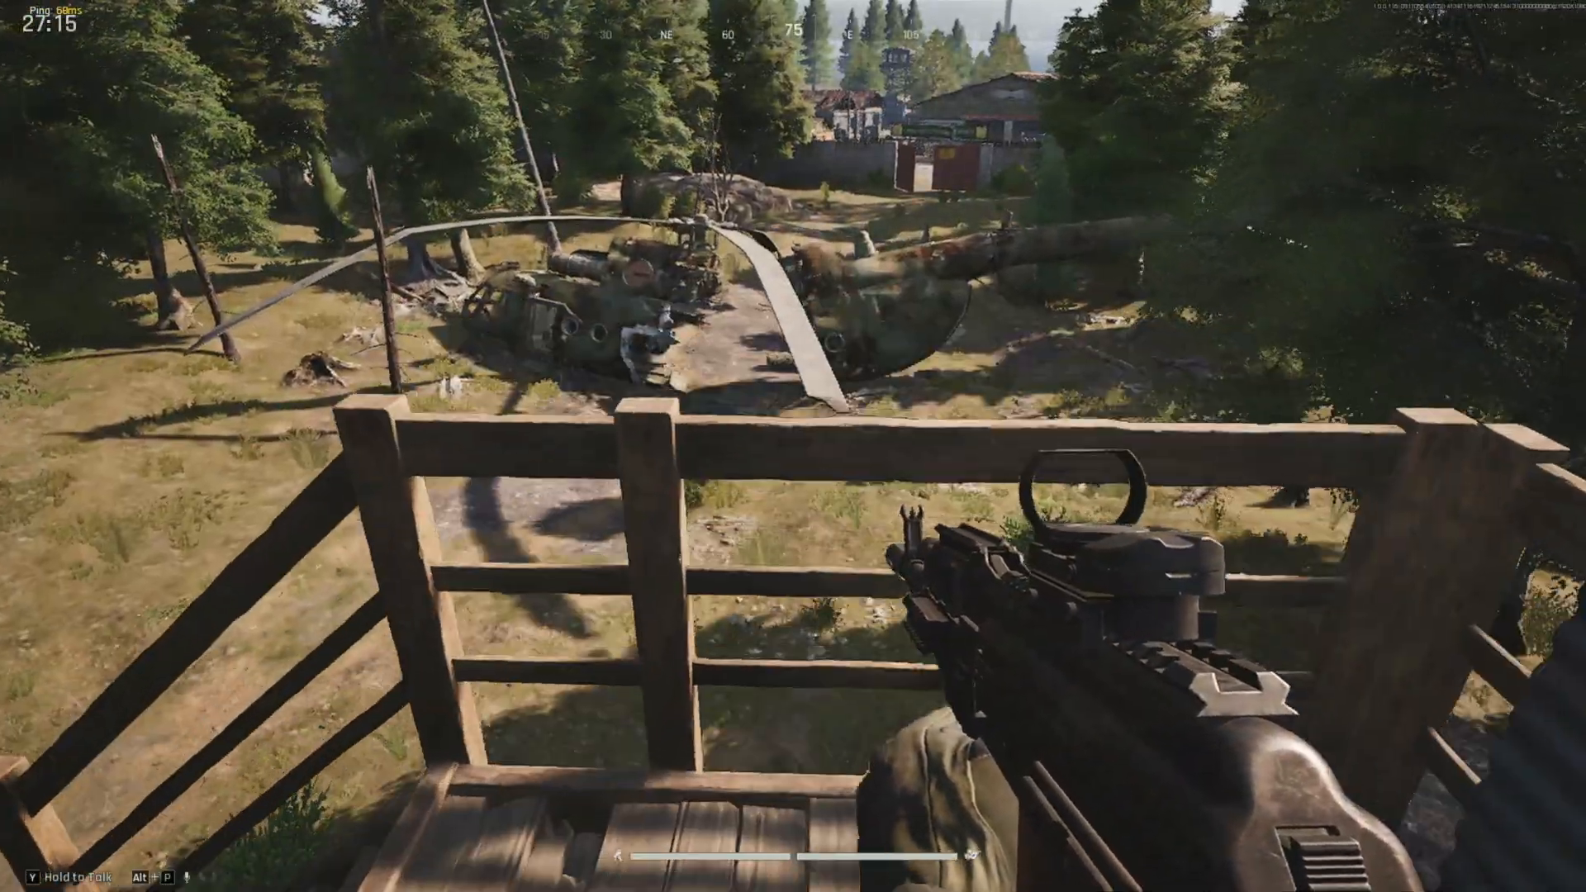
mouse_move(793, 446)
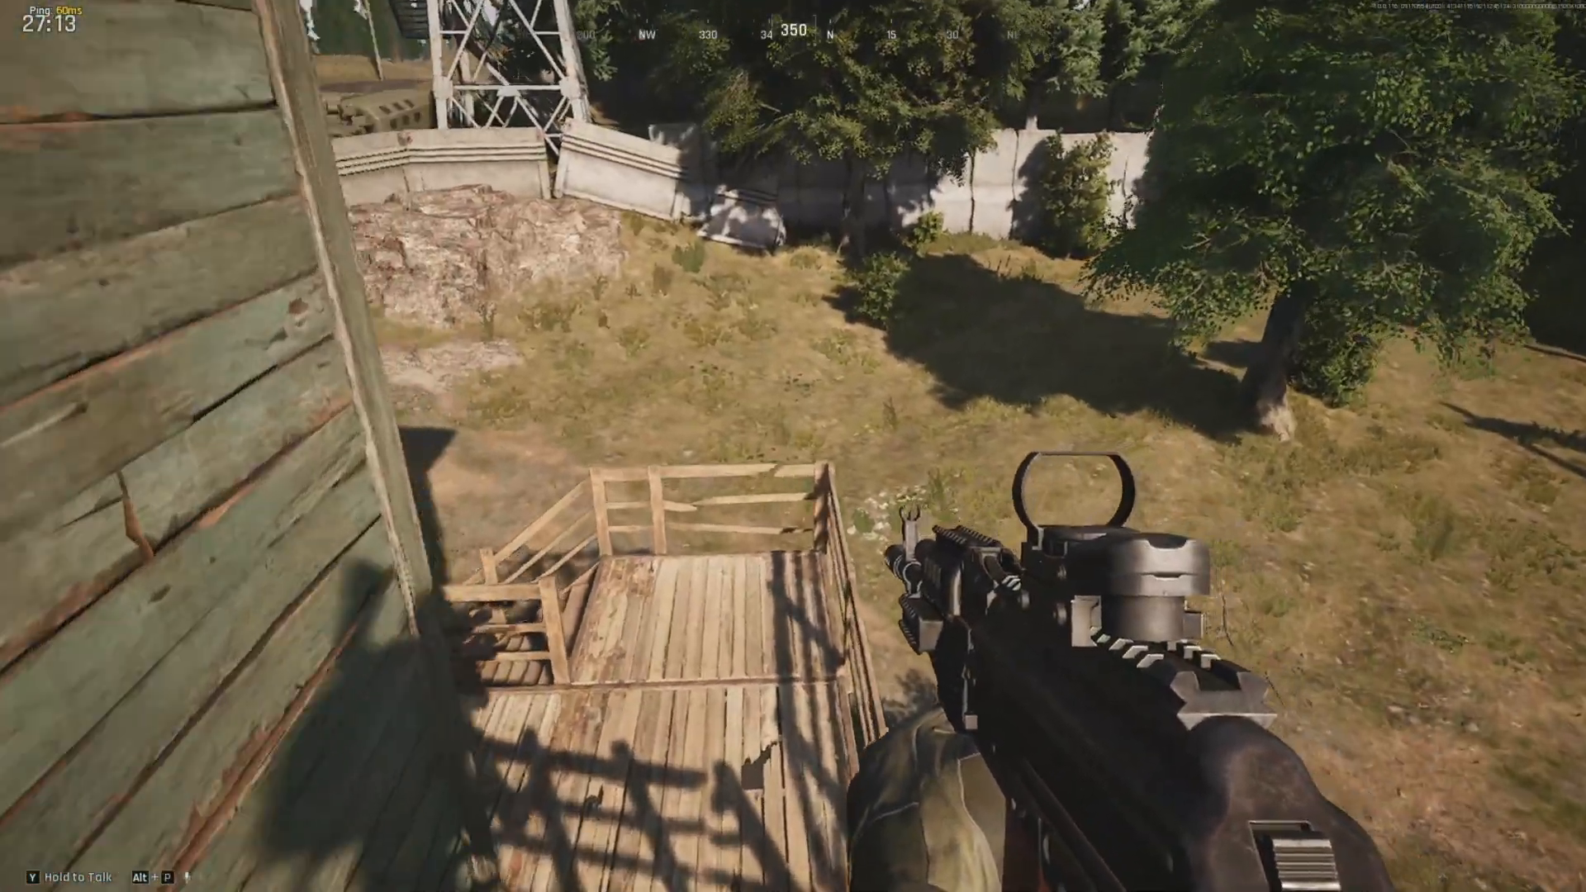